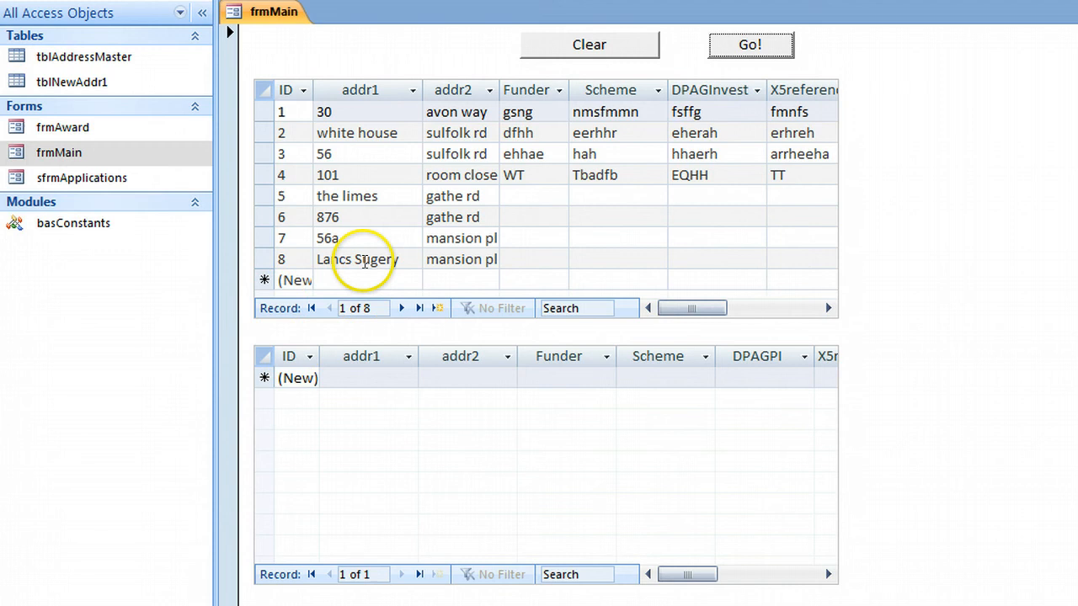
Run Go! on frmMain so the eight tblAddressMaster addresses fill the tblNewAddr1 subform, then view the VBA loop.
{"action": "left_click", "coordinate": [456, 111]}
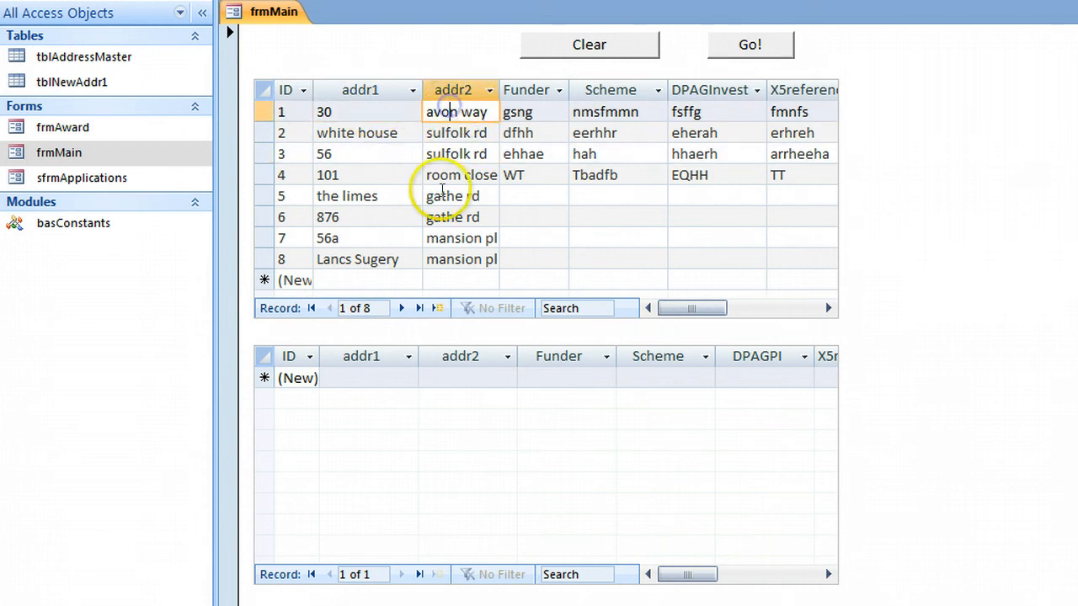
{"action": "mouse_move", "coordinate": [59, 160]}
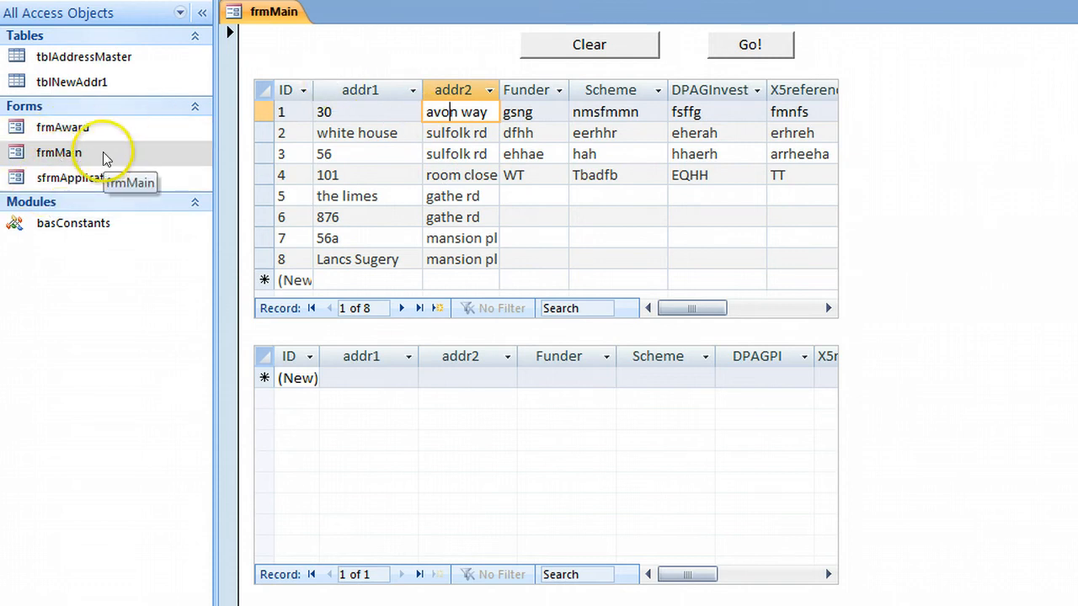
{"action": "mouse_move", "coordinate": [108, 57]}
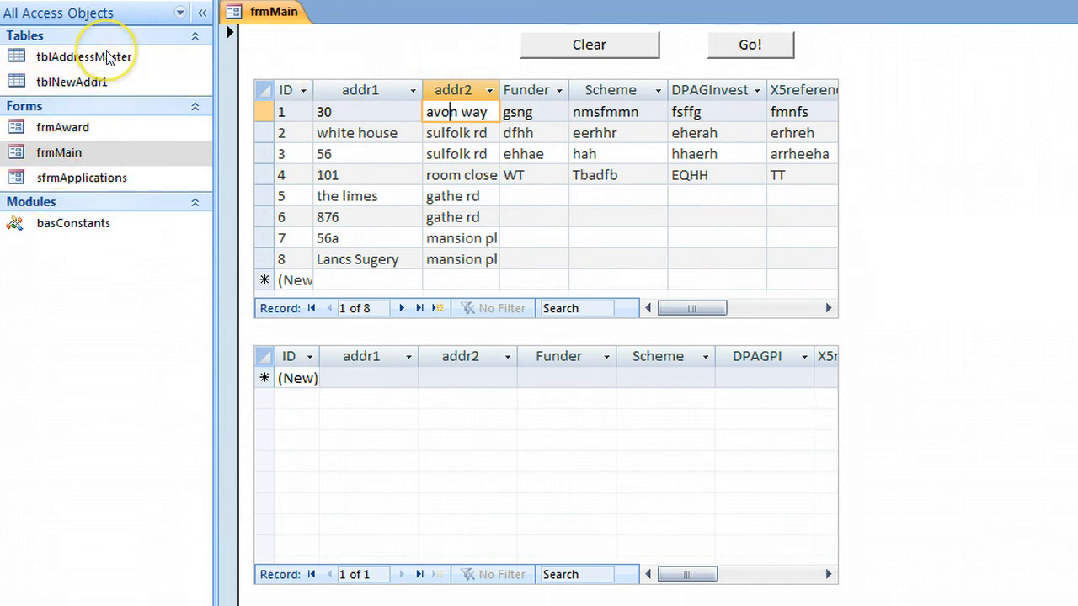
{"action": "left_click", "coordinate": [84, 57]}
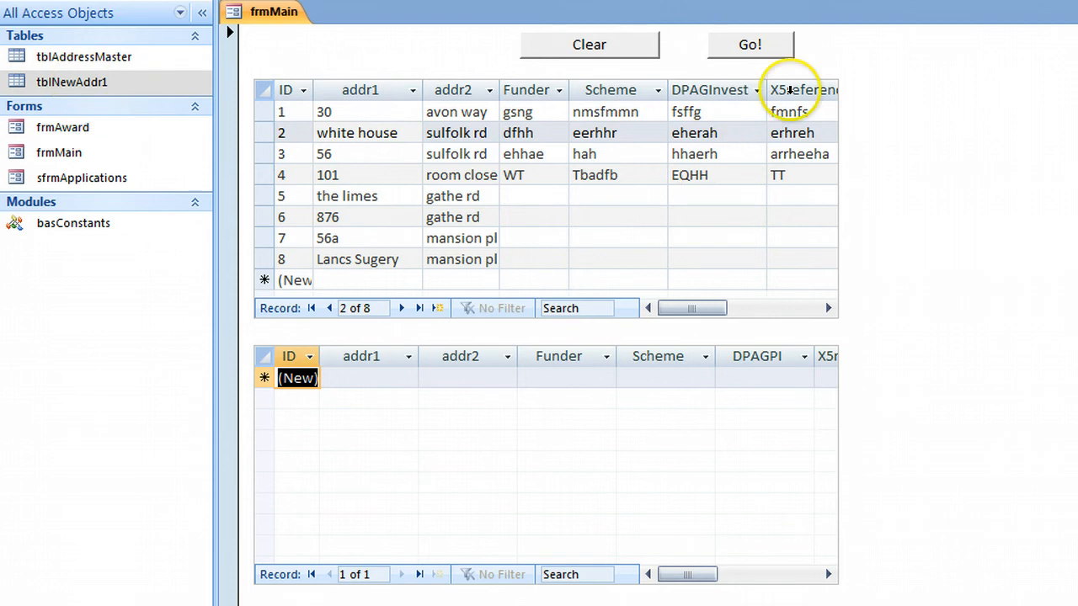
{"action": "left_click", "coordinate": [750, 43]}
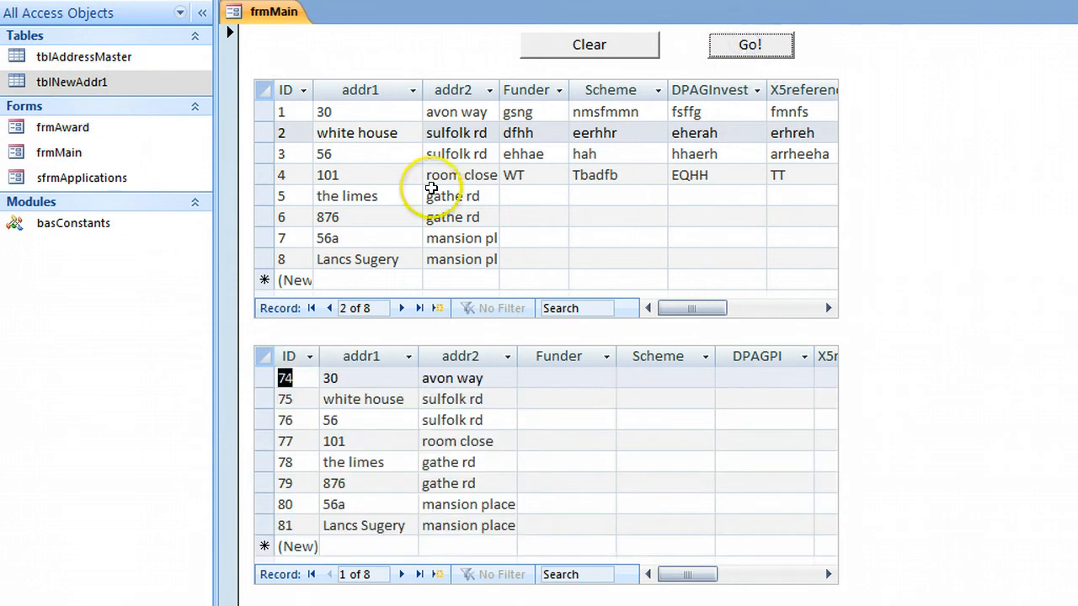
{"action": "mouse_move", "coordinate": [465, 102]}
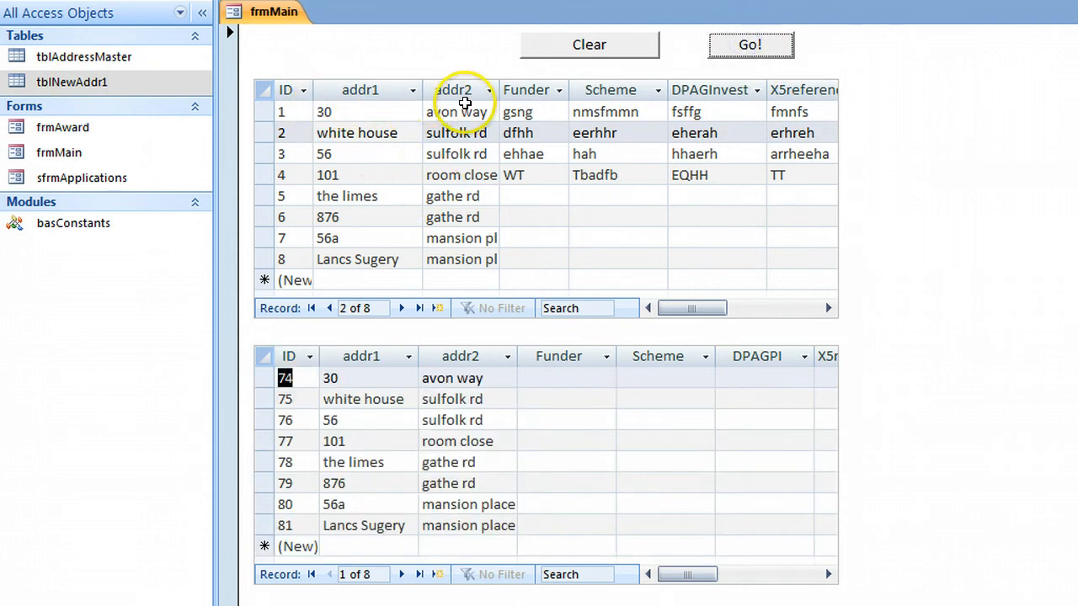
{"action": "mouse_move", "coordinate": [402, 384]}
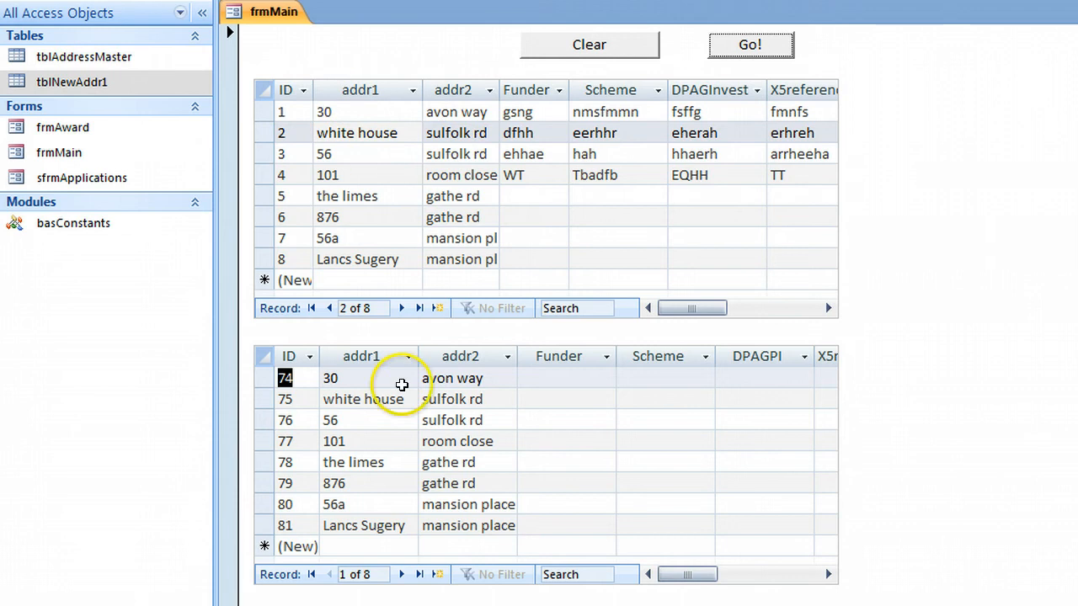
{"action": "mouse_move", "coordinate": [71, 81]}
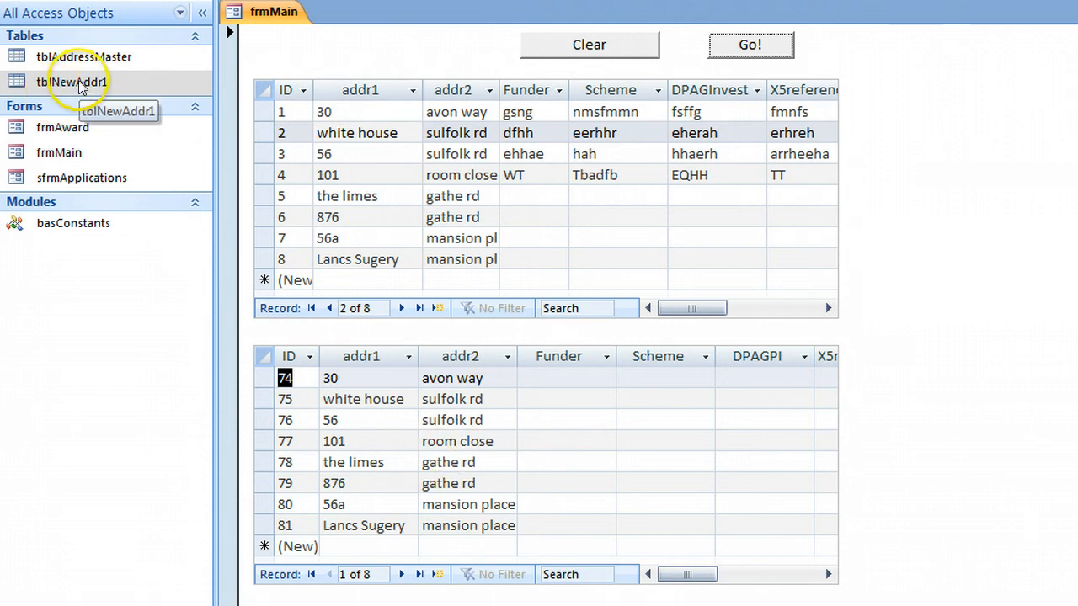
{"action": "double_click", "coordinate": [75, 81]}
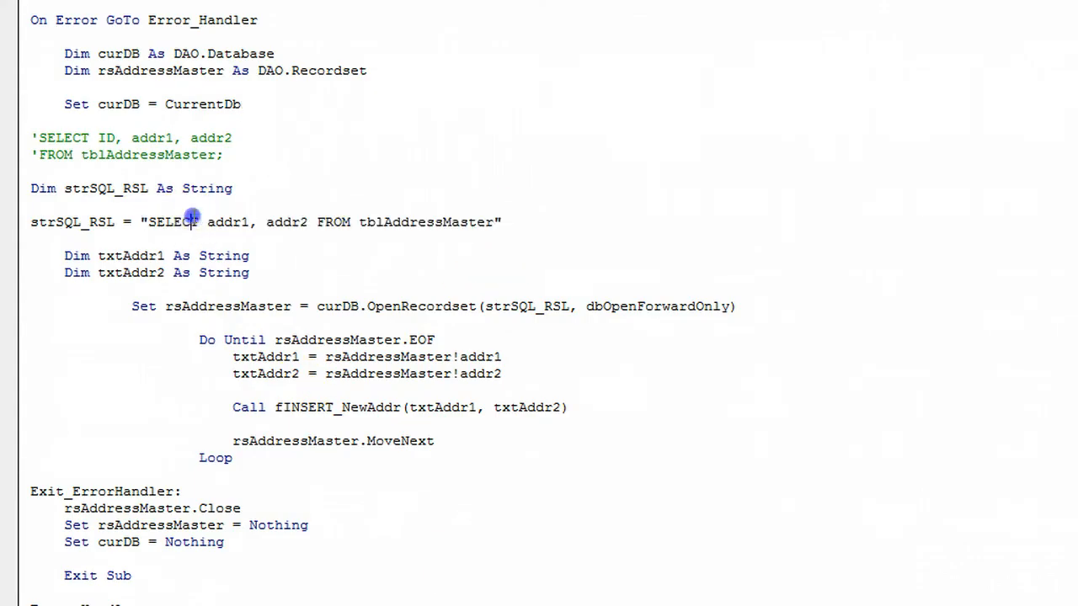
Highlight the source table and txtAddr1 in the Do Until loop and jump to the fINSERT_NewAddr definition.
{"action": "double_click", "coordinate": [425, 223]}
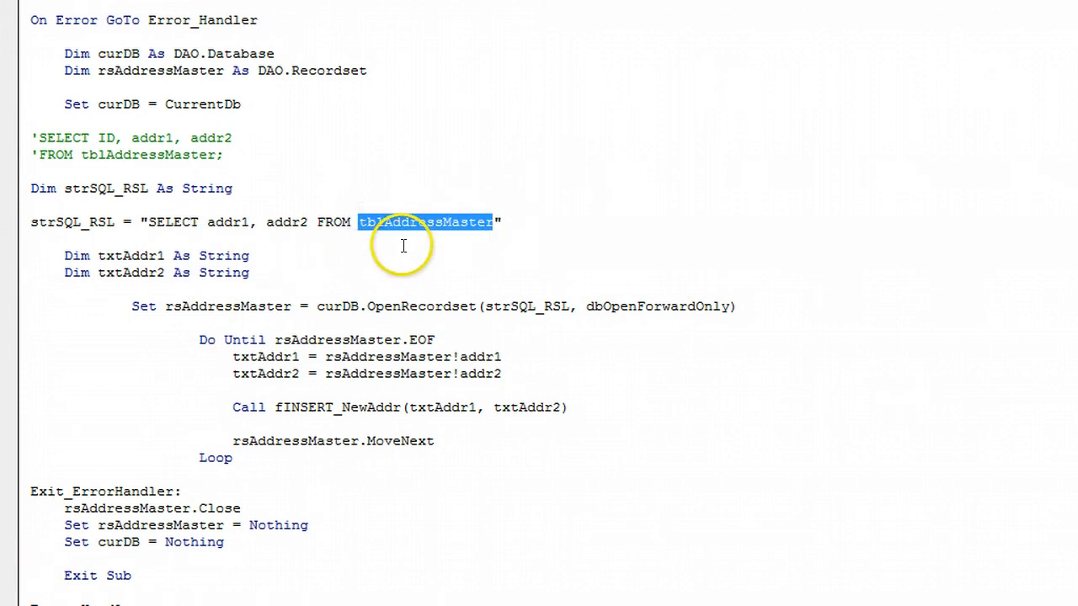
{"action": "mouse_move", "coordinate": [222, 225]}
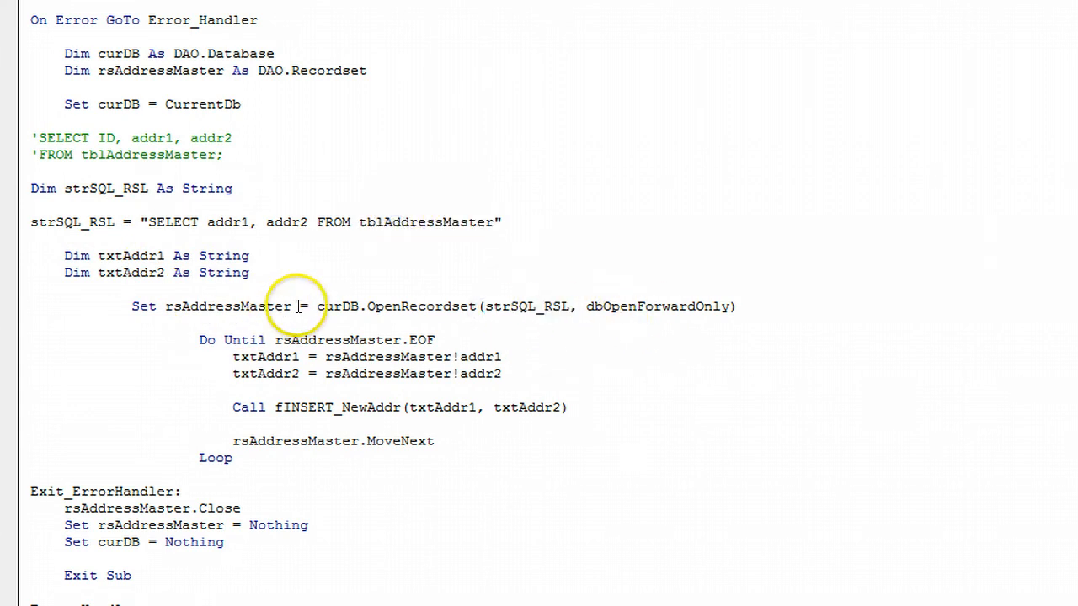
{"action": "double_click", "coordinate": [229, 306]}
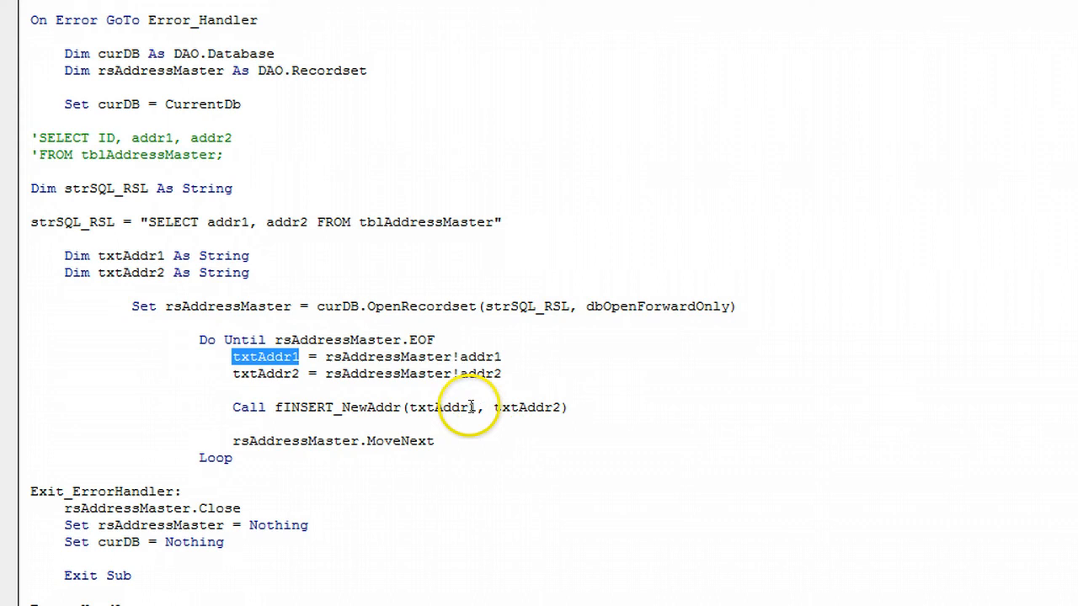
{"action": "double_click", "coordinate": [441, 406]}
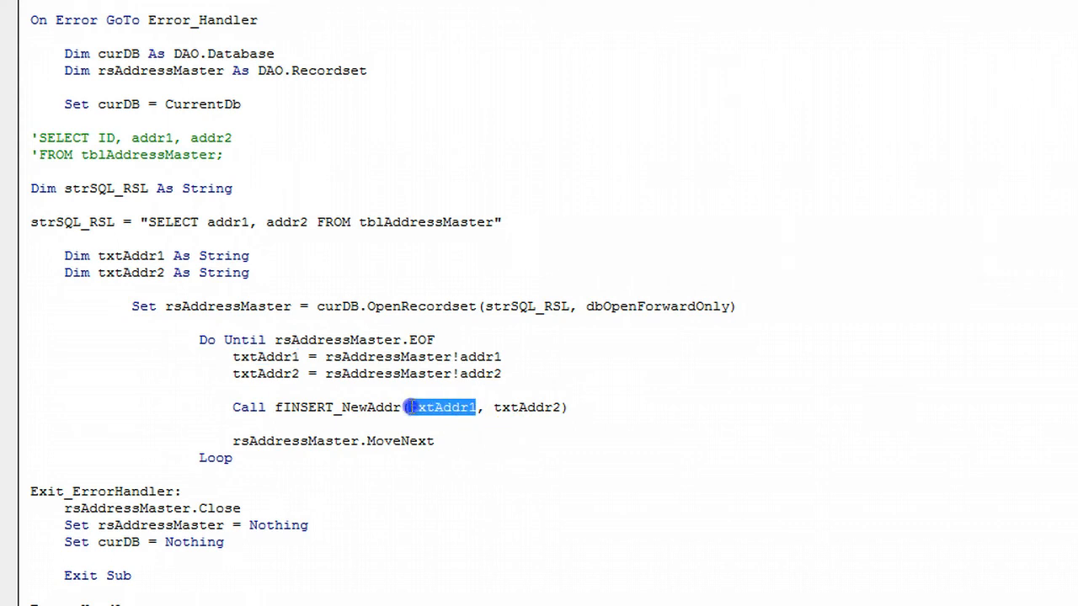
{"action": "left_click", "coordinate": [310, 406]}
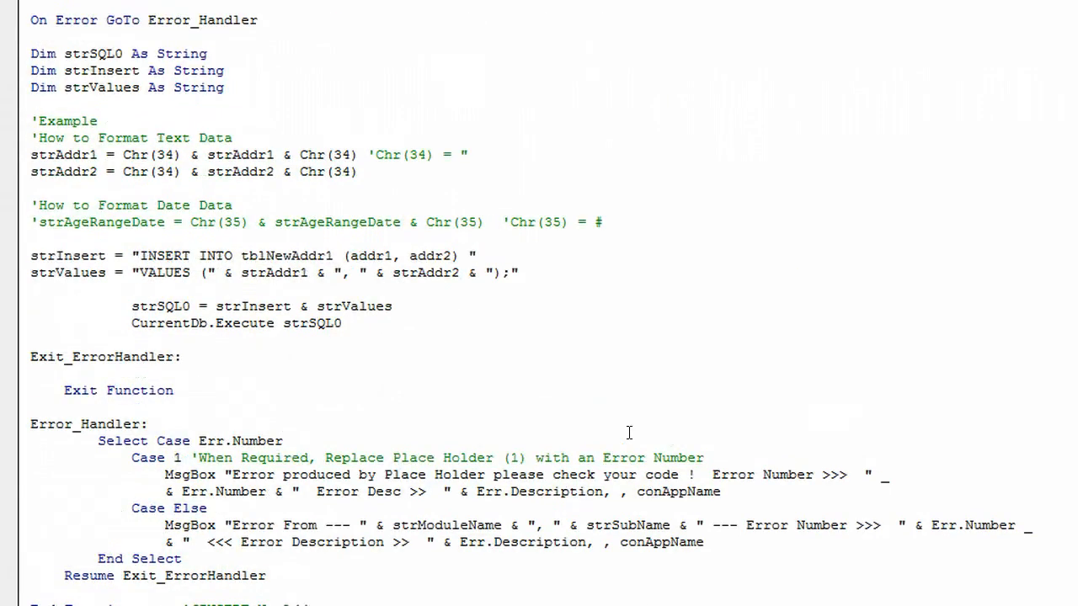
Review the INSERT INTO tblNewAddr1 statement for addr1 and addr2, marking the target table.
{"action": "left_click_drag", "start_coordinate": [31, 256], "coordinate": [342, 323]}
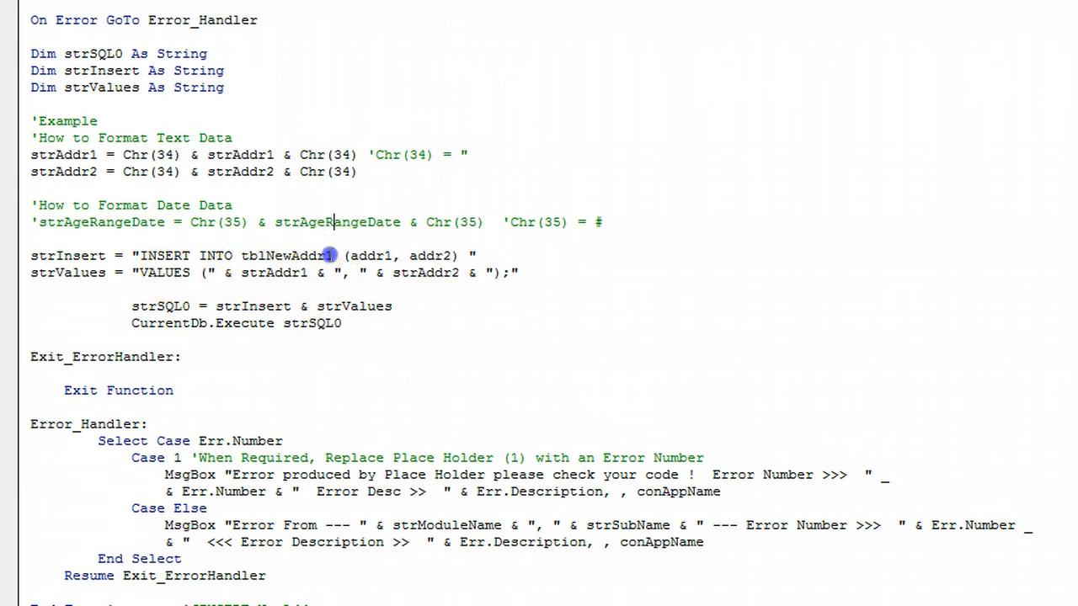
{"action": "double_click", "coordinate": [283, 257]}
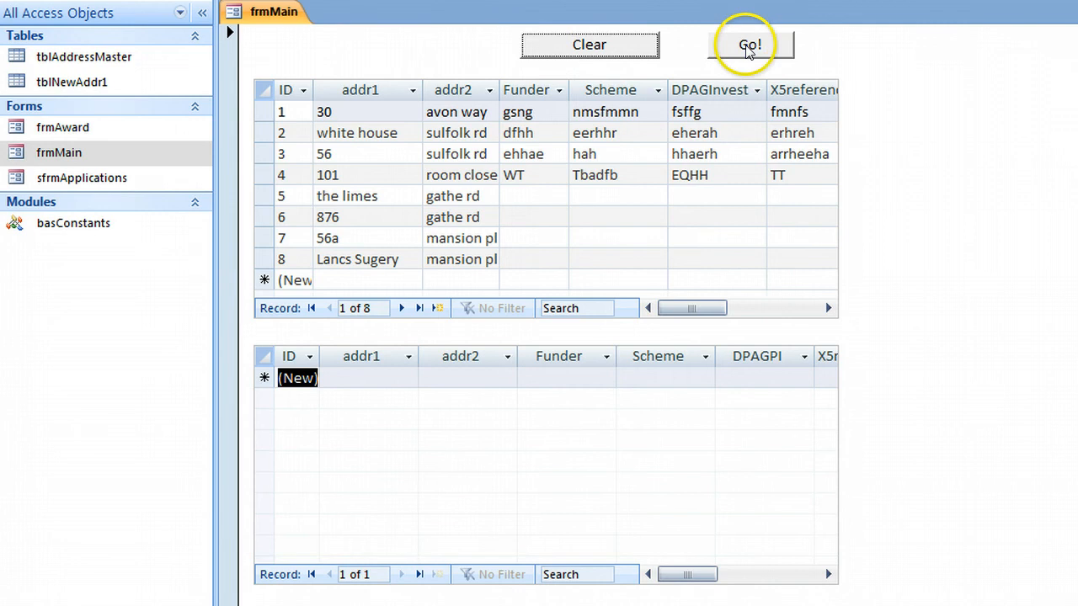
Rerun Go! so the eight addresses refill the tblNewAddr1 subform.
{"action": "left_click", "coordinate": [748, 43]}
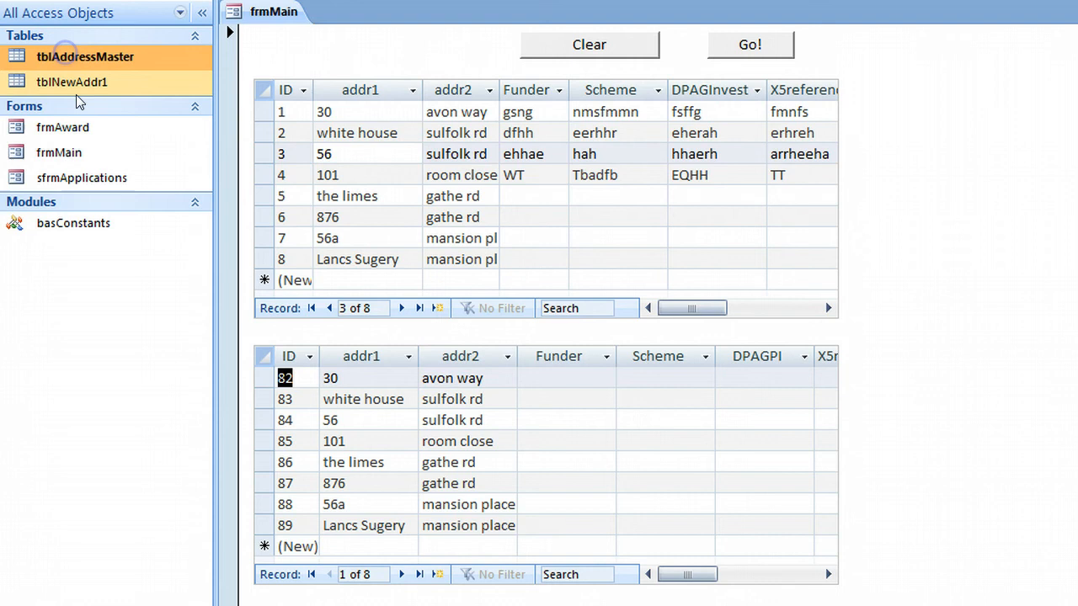
{"action": "left_click", "coordinate": [525, 216]}
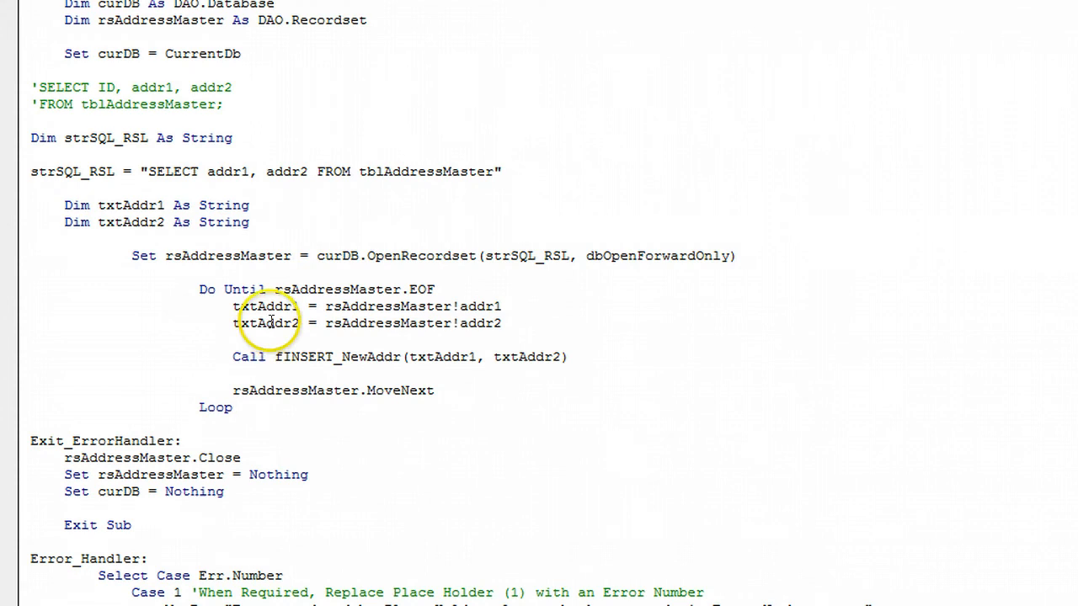
Mark txtAddr1 in the loop and place the cursor after the rsAddressMaster!addr1 assignment for new code.
{"action": "left_click", "coordinate": [269, 306]}
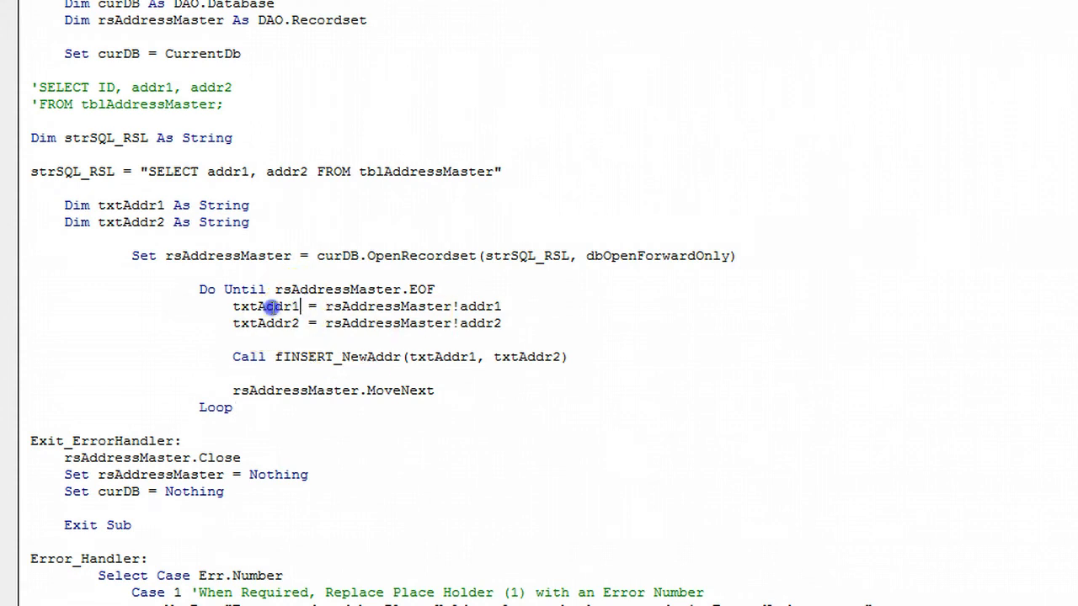
{"action": "double_click", "coordinate": [265, 307]}
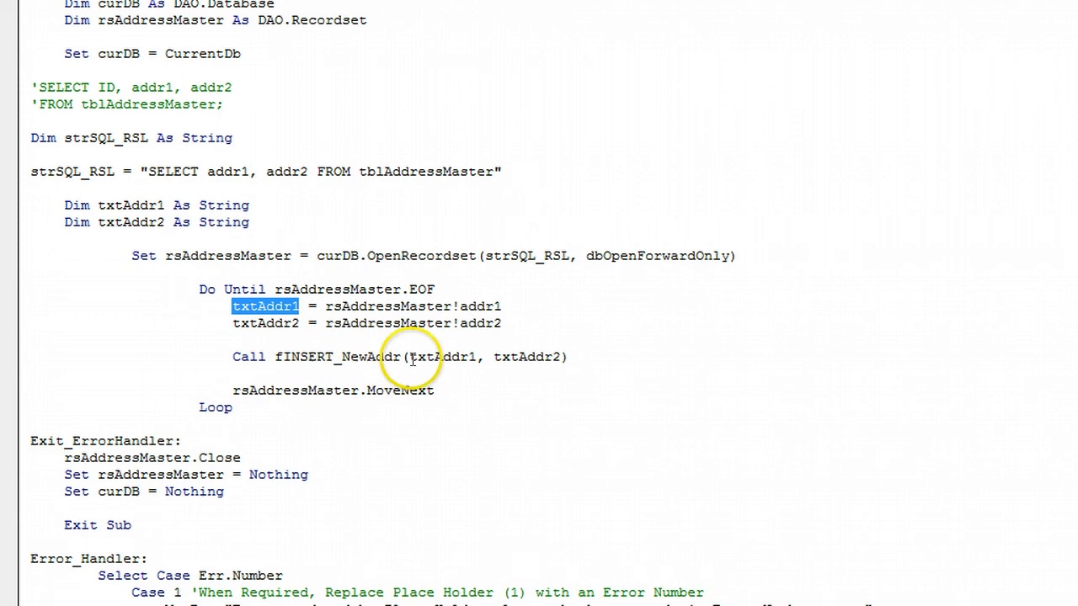
{"action": "mouse_move", "coordinate": [428, 367]}
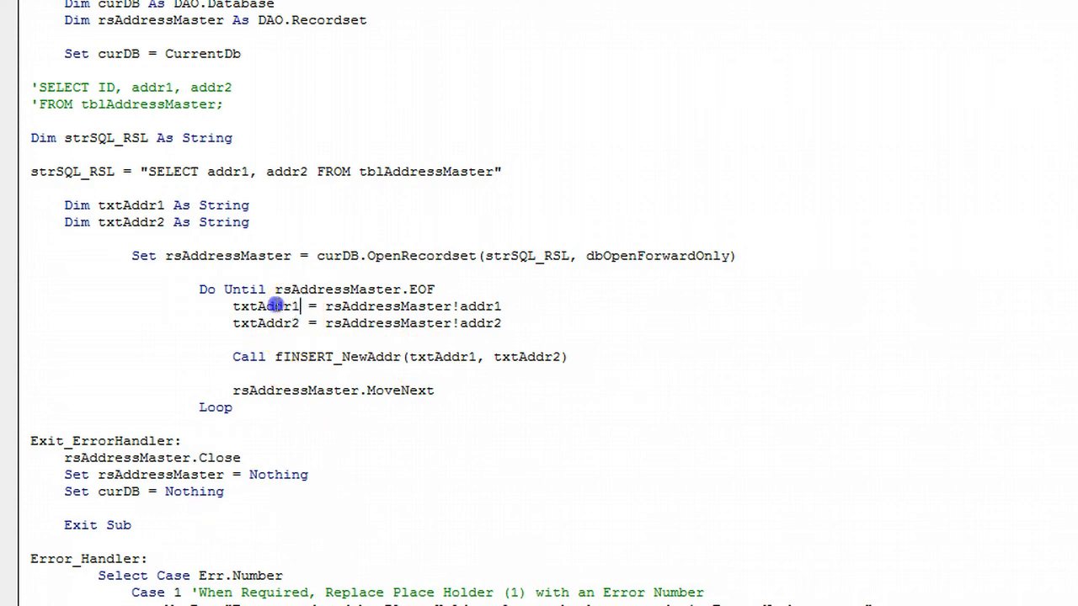
{"action": "double_click", "coordinate": [266, 306]}
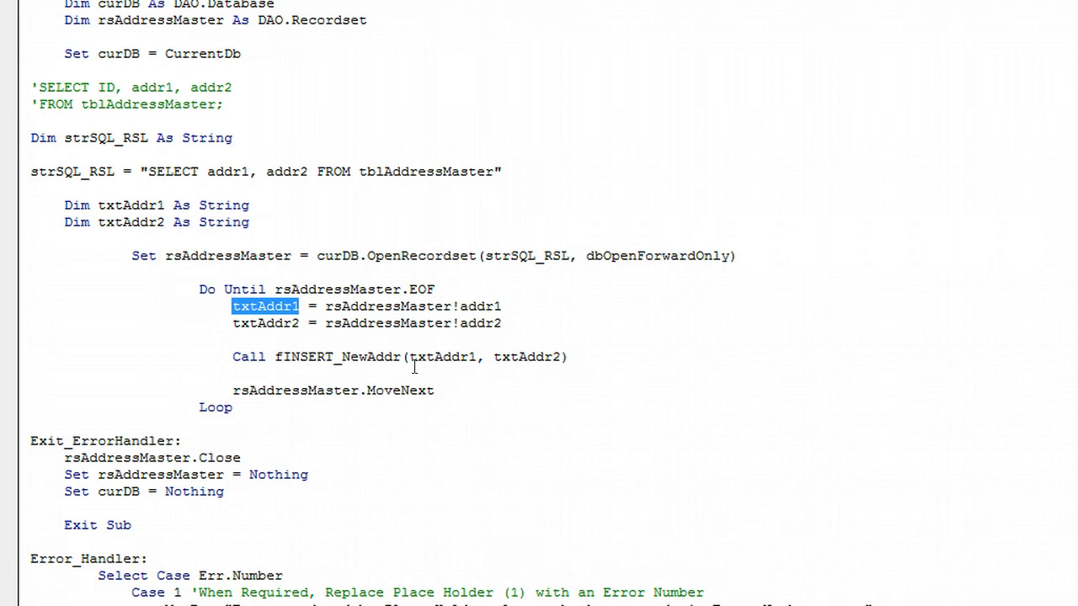
{"action": "left_click", "coordinate": [502, 306]}
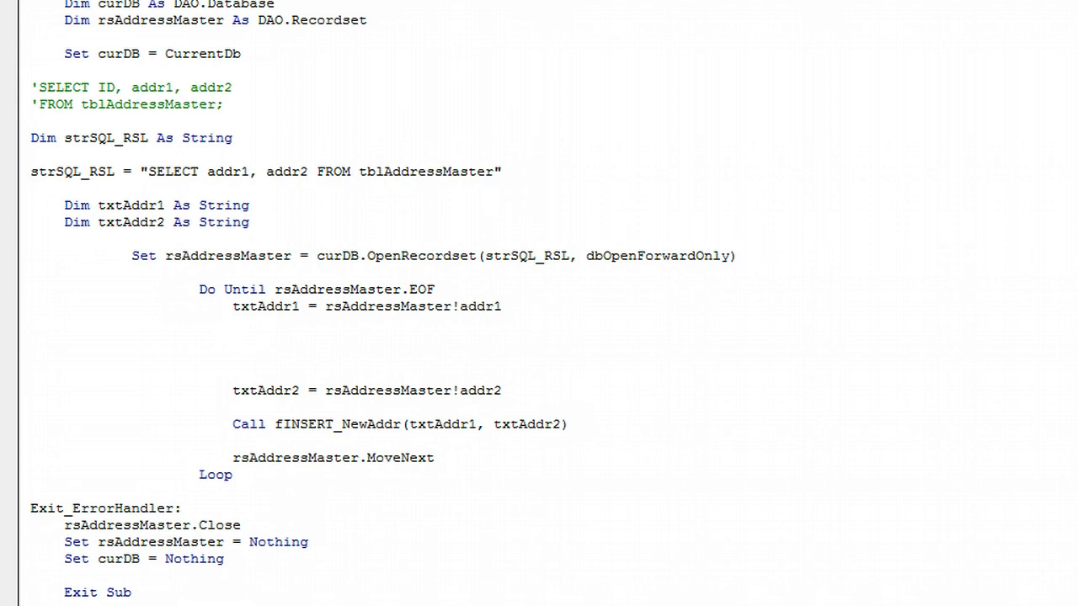
Write the line If IsNumeric(txtAddr1) then txtAddr1 = "YES" inside the loop.
{"action": "type", "text": "If i"}
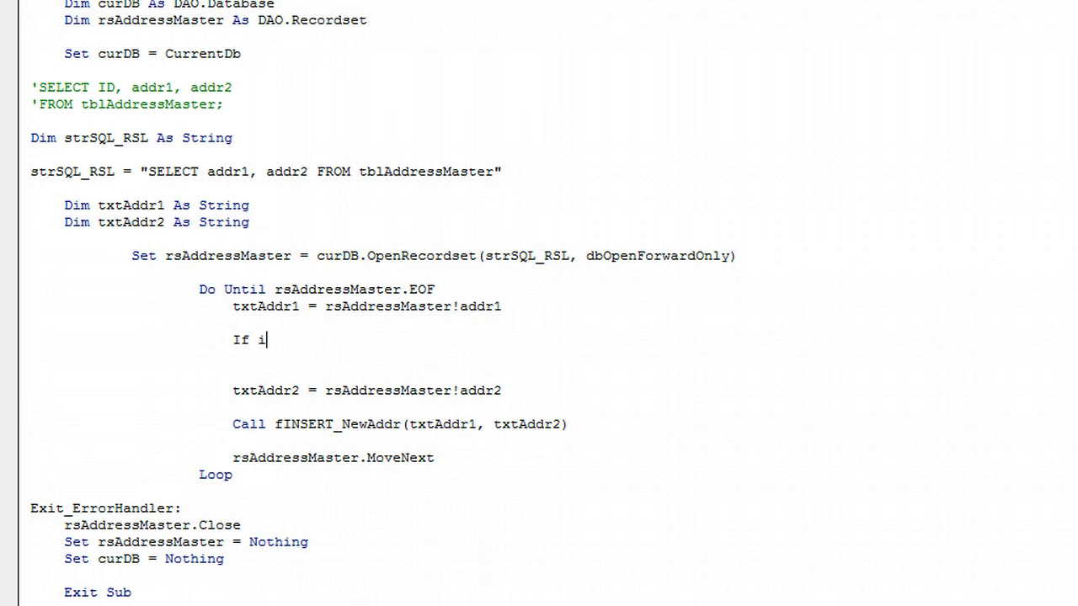
{"action": "type", "text": "snu"}
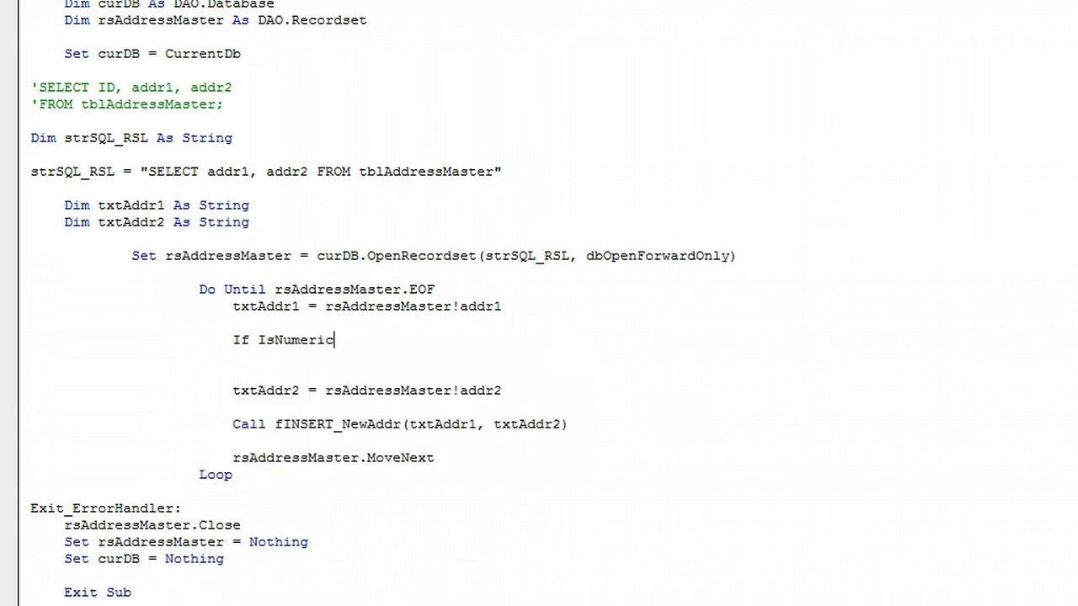
{"action": "type", "text": "("}
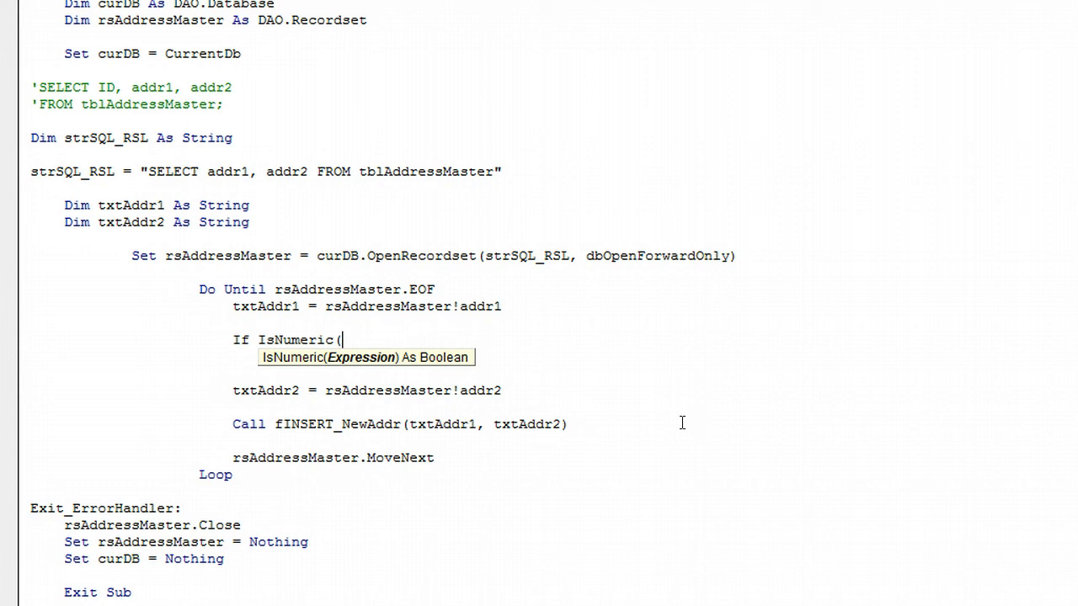
{"action": "type", "text": "t"}
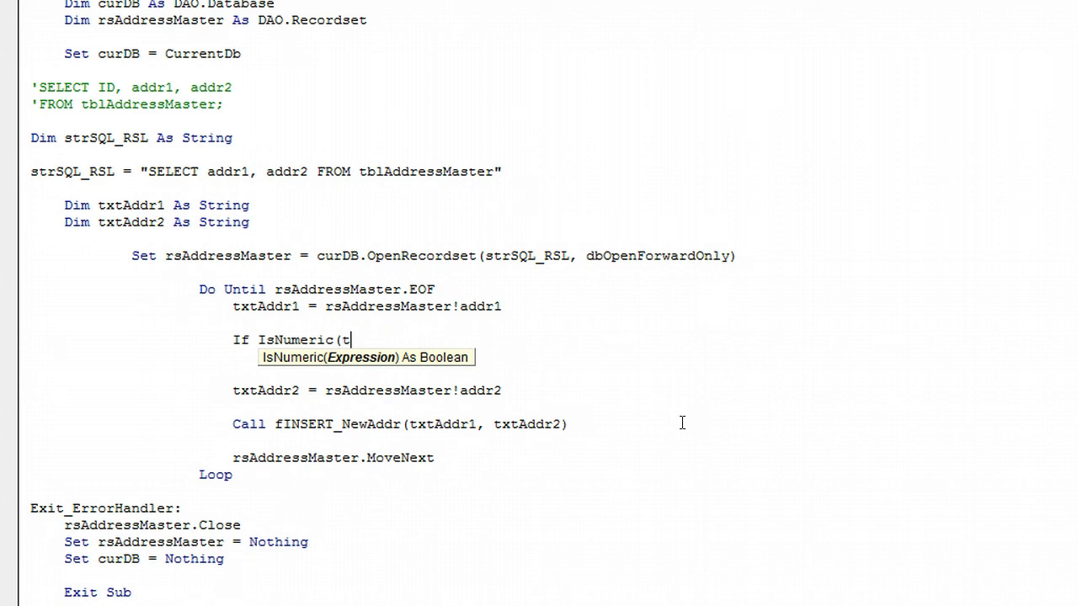
{"action": "type", "text": "xtAddr1"}
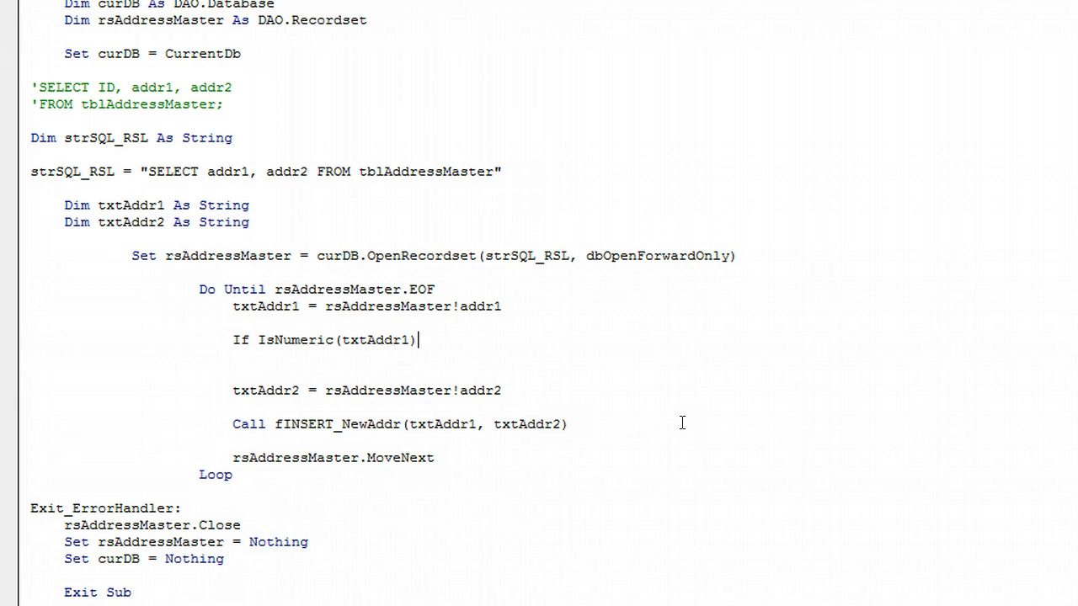
{"action": "type", "text": "\" \""}
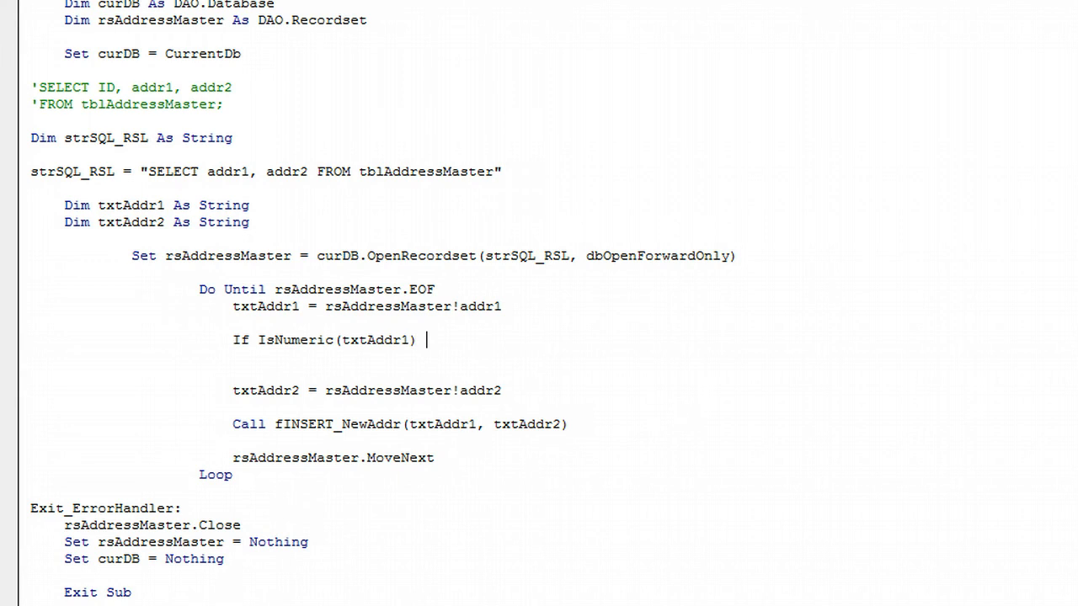
{"action": "type", "text": "then"}
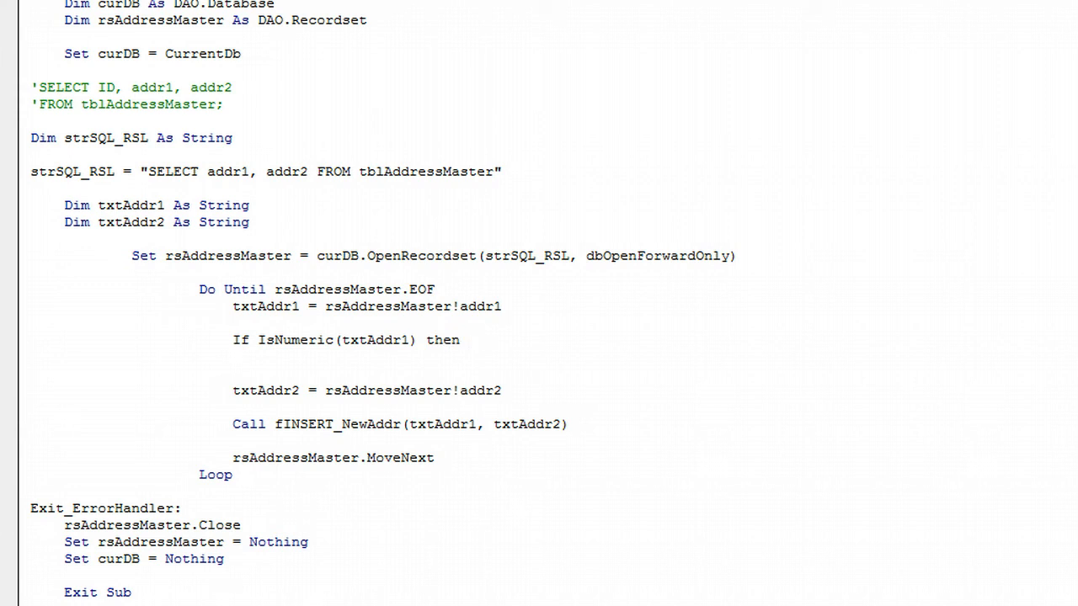
{"action": "type", "text": "t"}
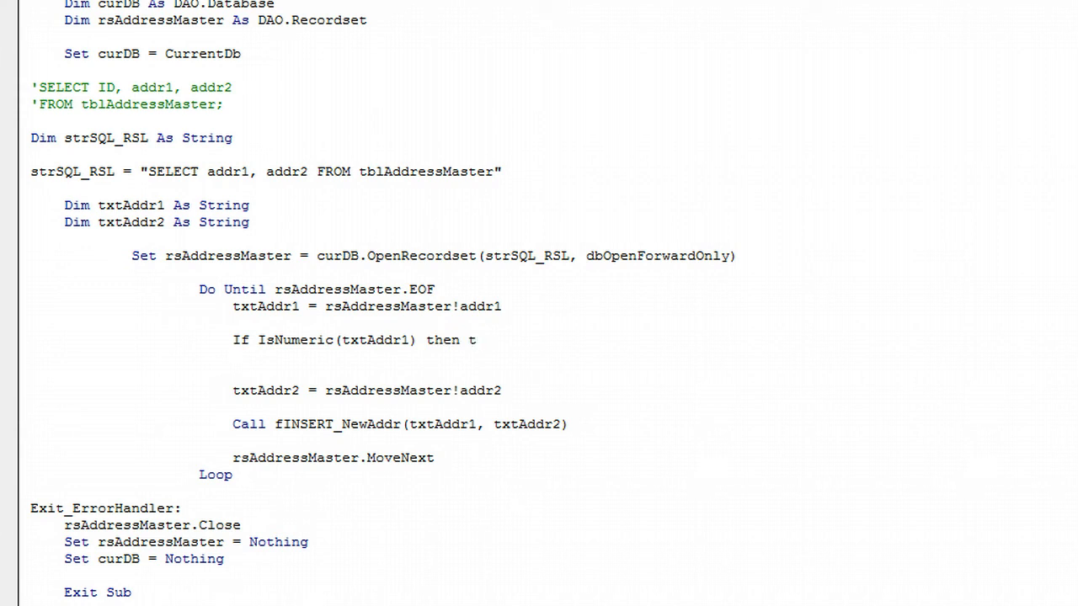
{"action": "type", "text": "xt"}
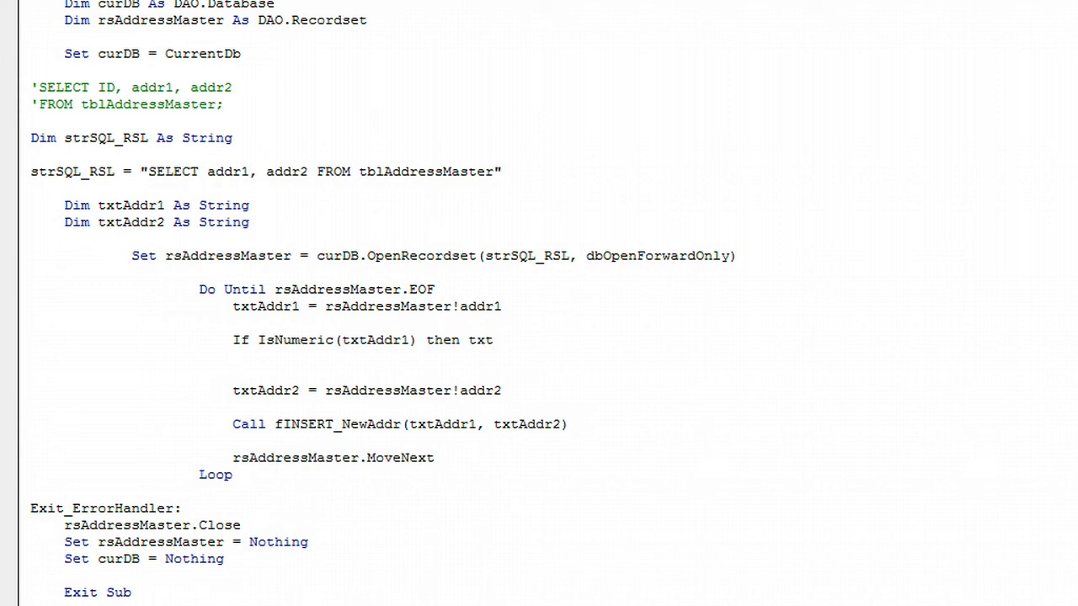
{"action": "type", "text": "Addr1"}
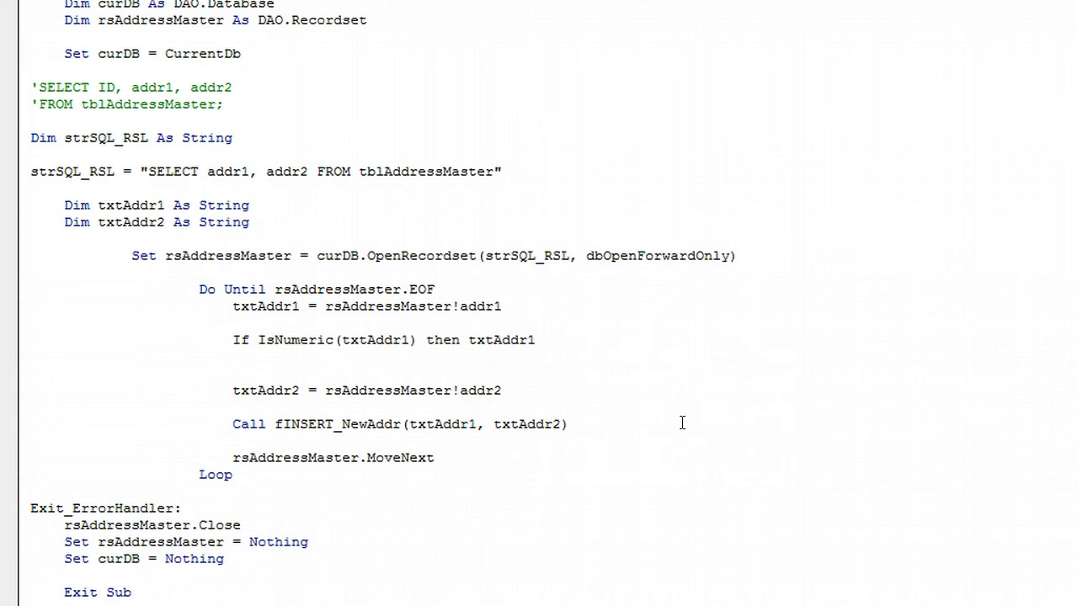
{"action": "type", "text": "= \"\""}
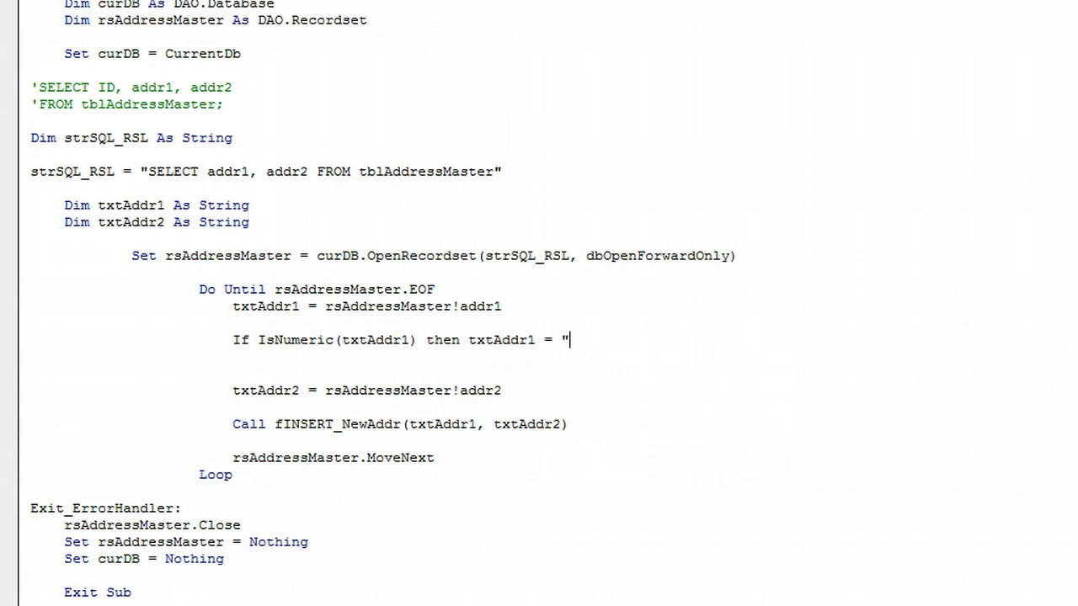
{"action": "type", "text": "YES"}
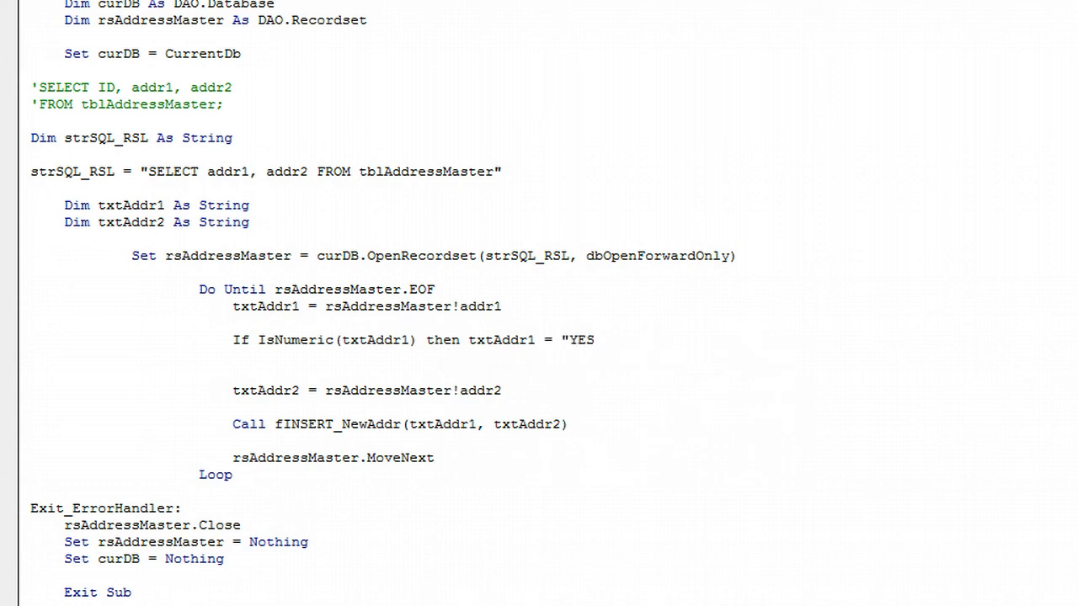
{"action": "type", "text": "\""}
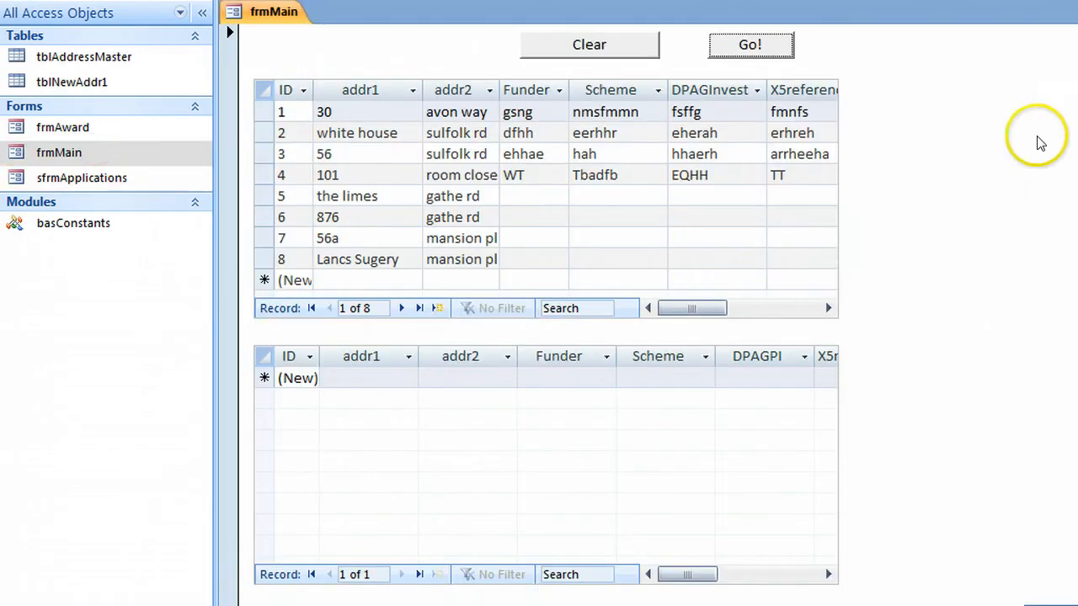
Run Go! on frmMain and check that numeric addr1 entries arrive as YES in the subform.
{"action": "left_click", "coordinate": [748, 44]}
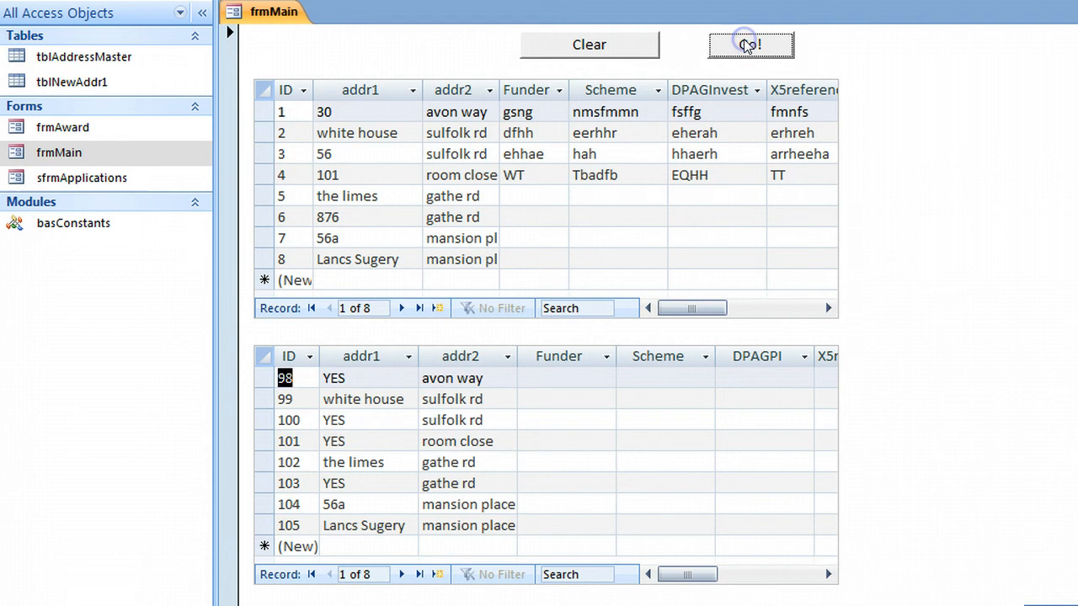
{"action": "left_click", "coordinate": [334, 377]}
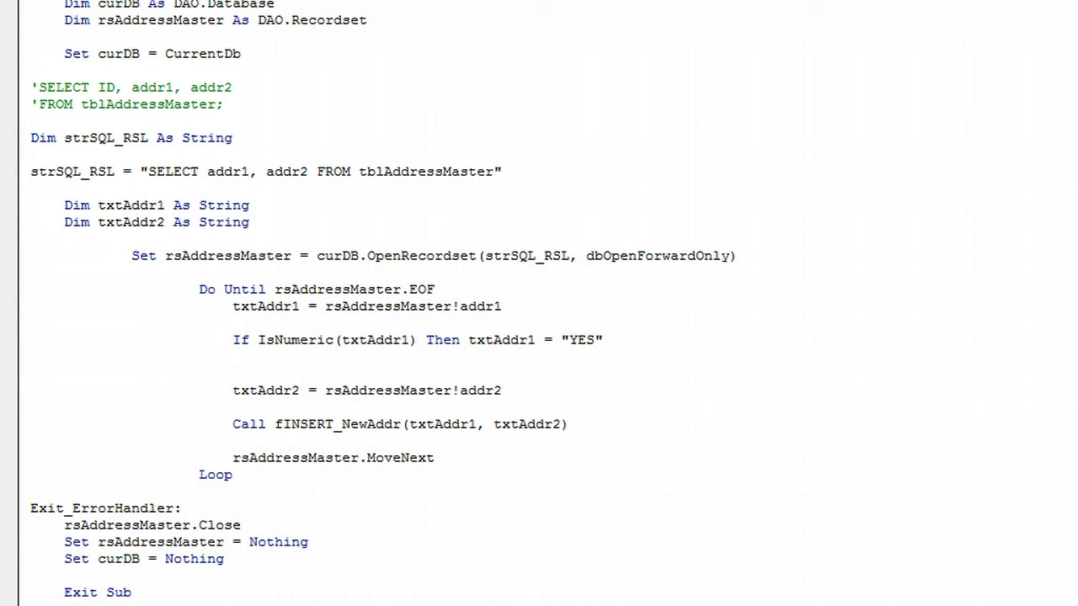
Review the If IsNumeric/Else block: numeric txtAddr1 joined with " " onto txtAddr2, addr1 unchanged otherwise.
{"action": "left_click", "coordinate": [234, 357]}
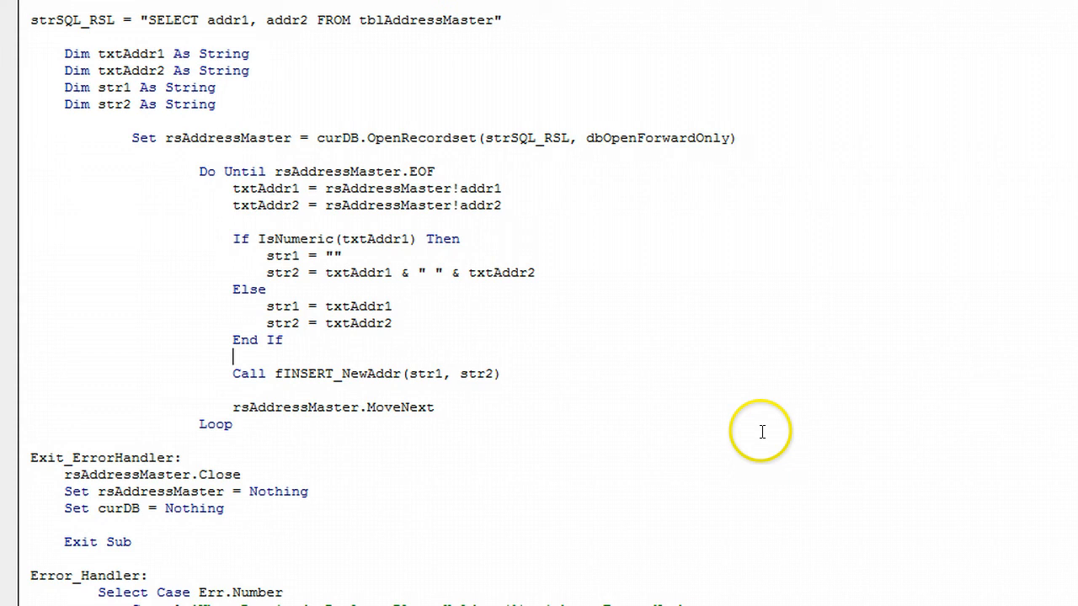
{"action": "mouse_move", "coordinate": [414, 492]}
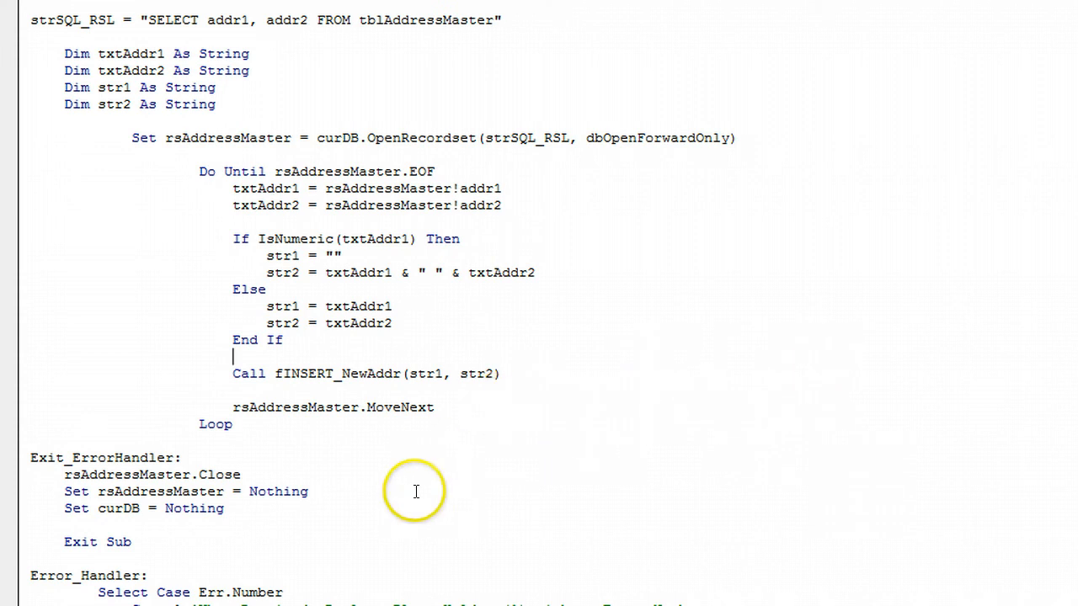
{"action": "mouse_move", "coordinate": [369, 231]}
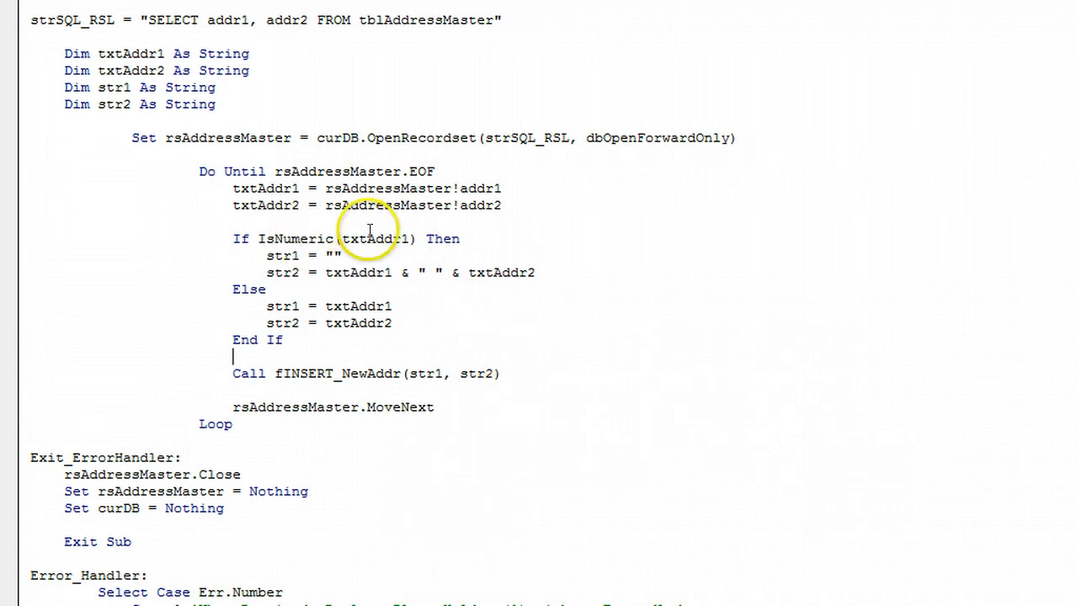
{"action": "double_click", "coordinate": [374, 239]}
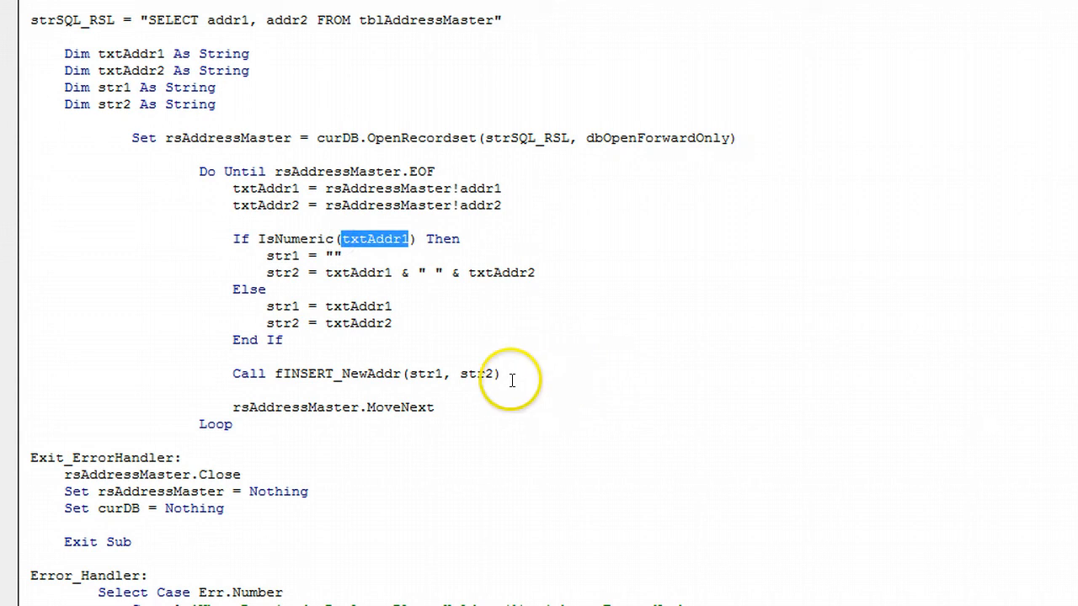
{"action": "mouse_move", "coordinate": [485, 242]}
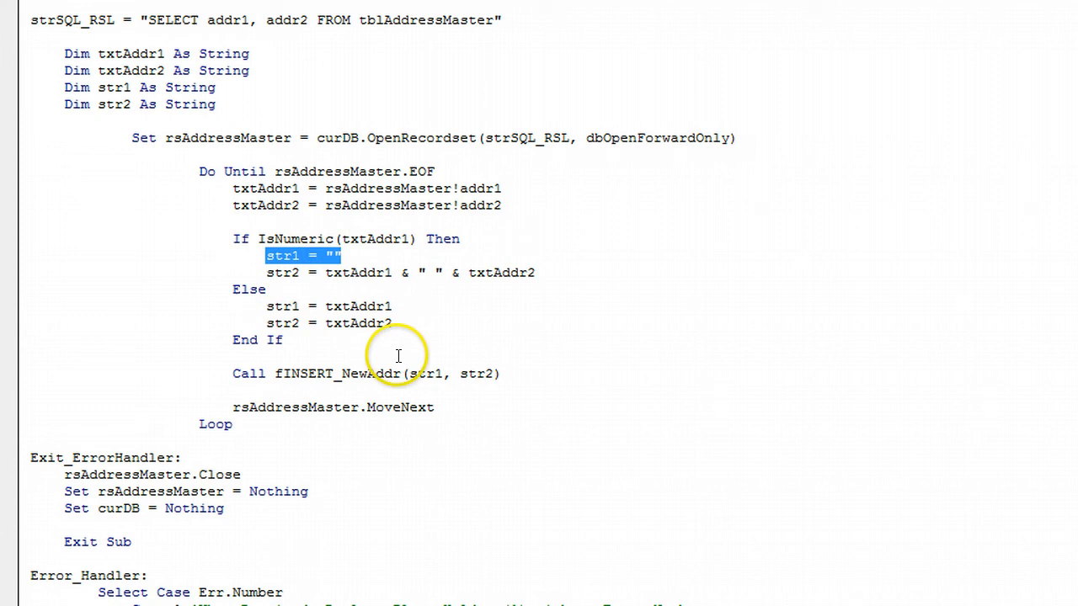
{"action": "mouse_move", "coordinate": [300, 273]}
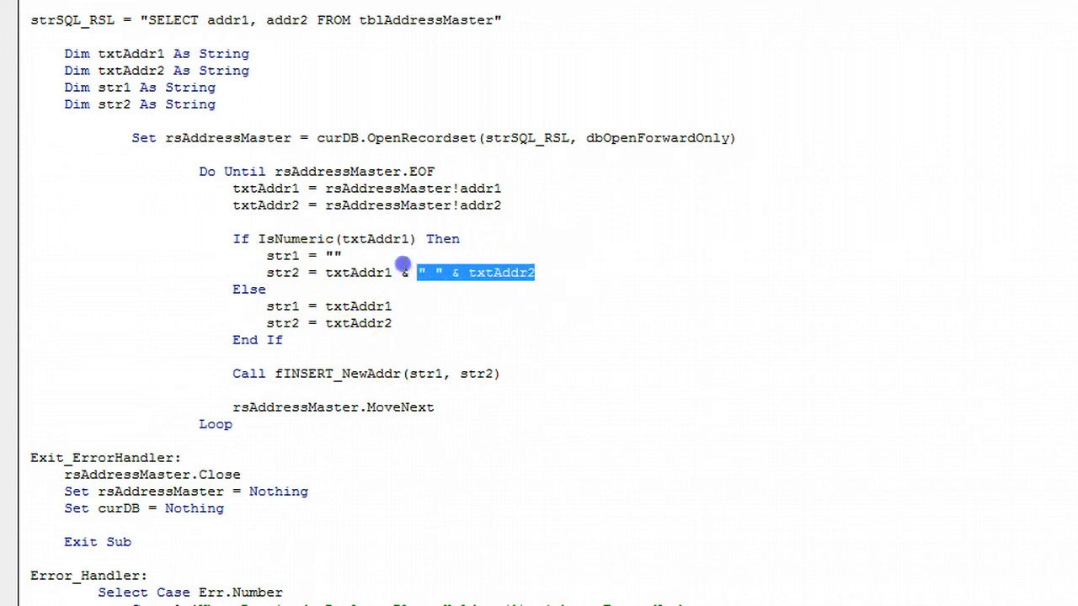
{"action": "left_click_drag", "start_coordinate": [418, 273], "coordinate": [323, 273]}
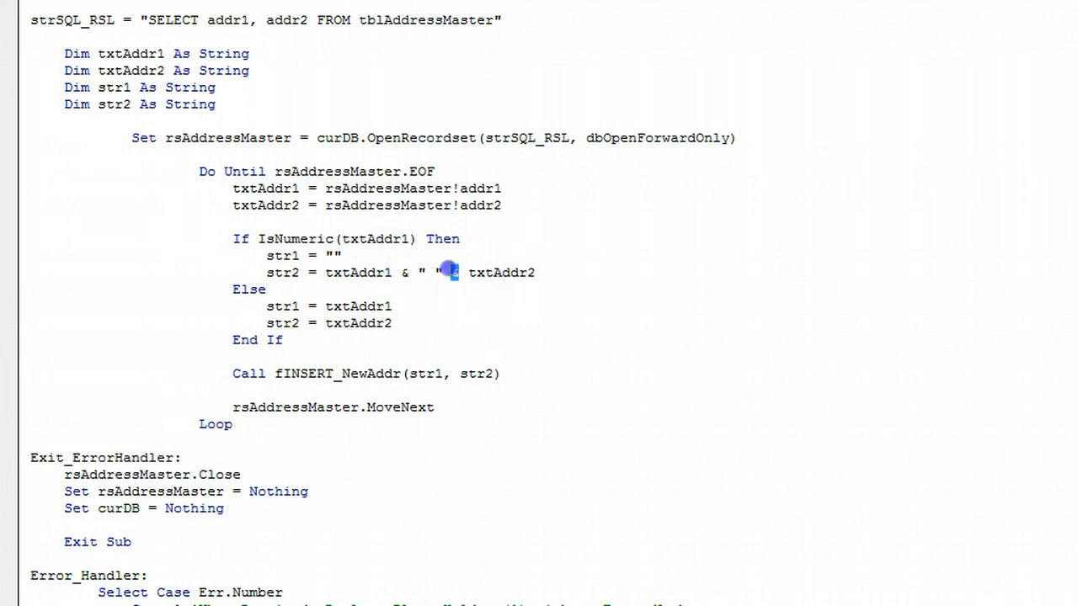
{"action": "double_click", "coordinate": [431, 273]}
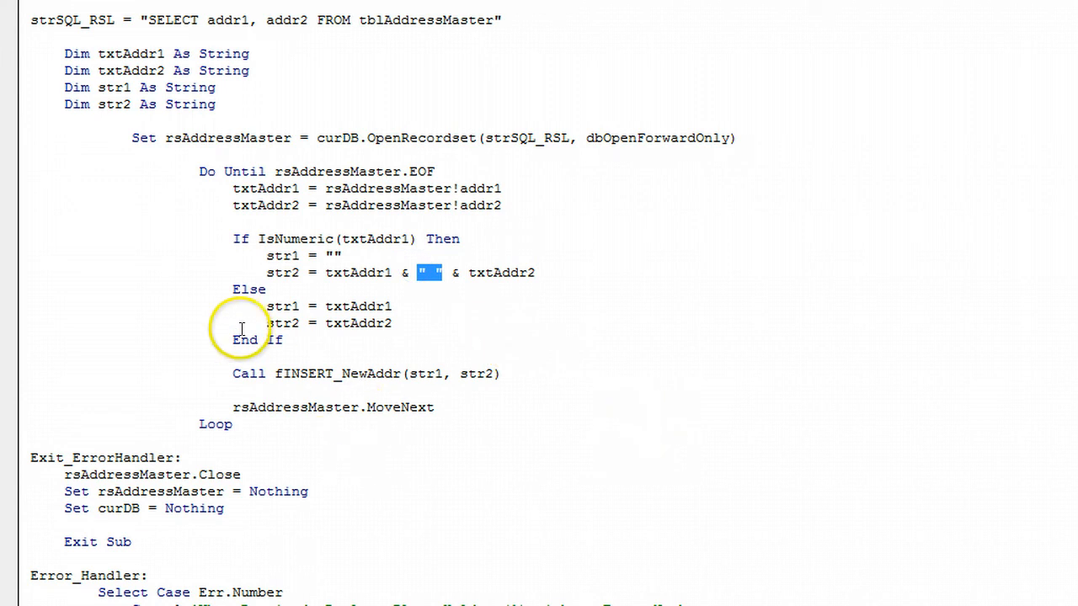
{"action": "mouse_move", "coordinate": [371, 242]}
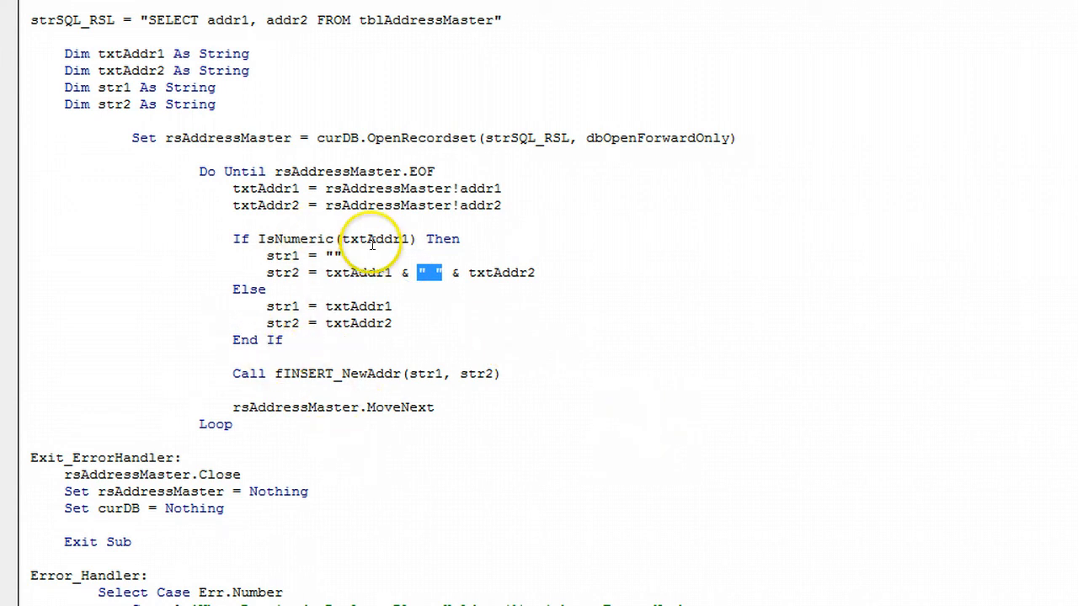
{"action": "mouse_move", "coordinate": [354, 284]}
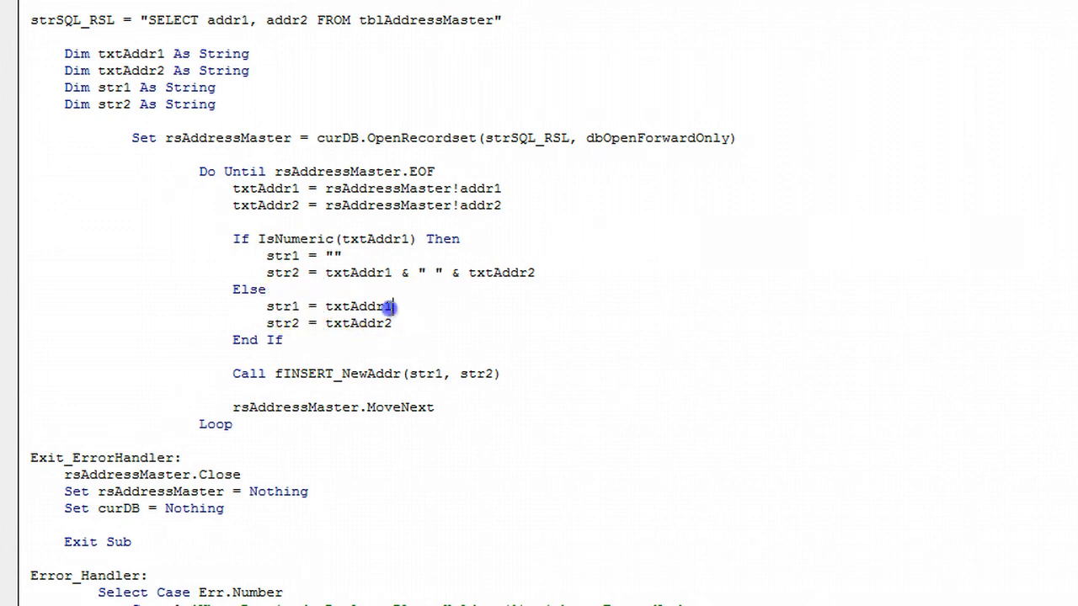
{"action": "double_click", "coordinate": [358, 324]}
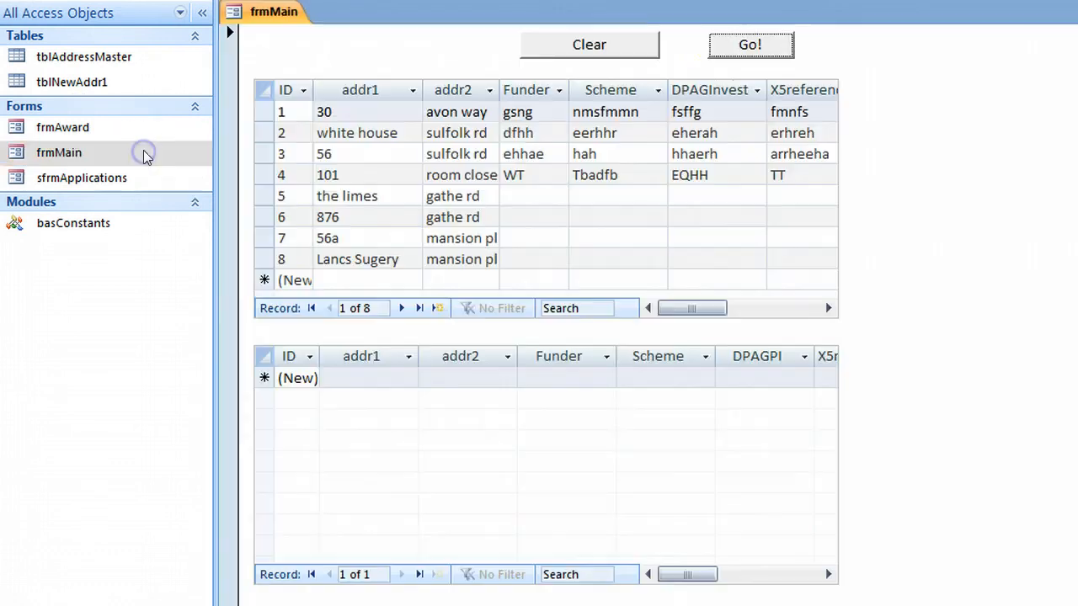
Run Go! and check subform rows such as white house and 56 sulfolk rd showing house numbers merged into addr2.
{"action": "left_click", "coordinate": [750, 44]}
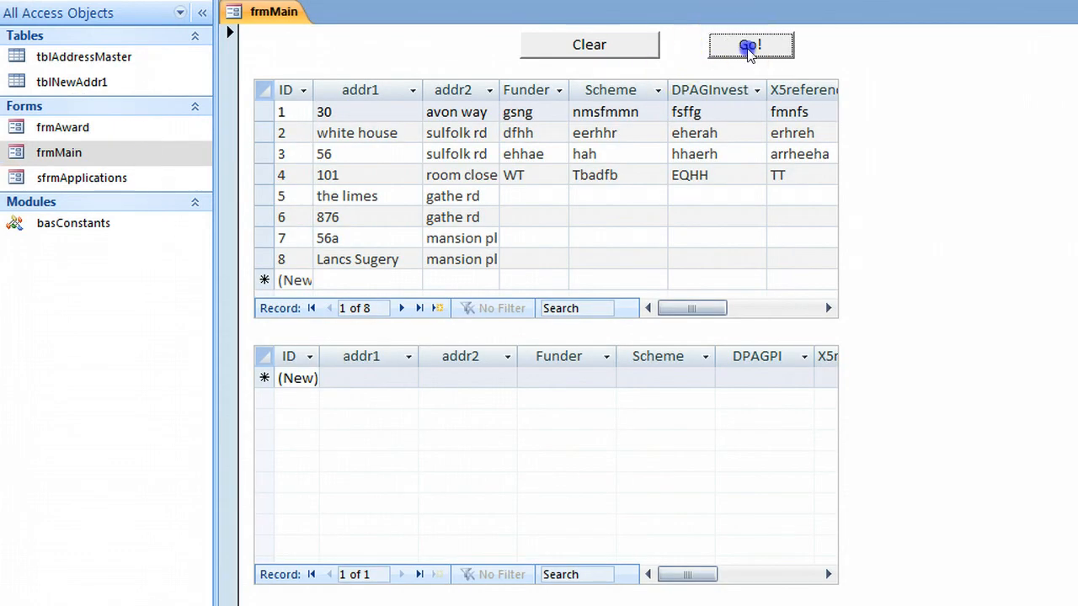
{"action": "left_click", "coordinate": [750, 44]}
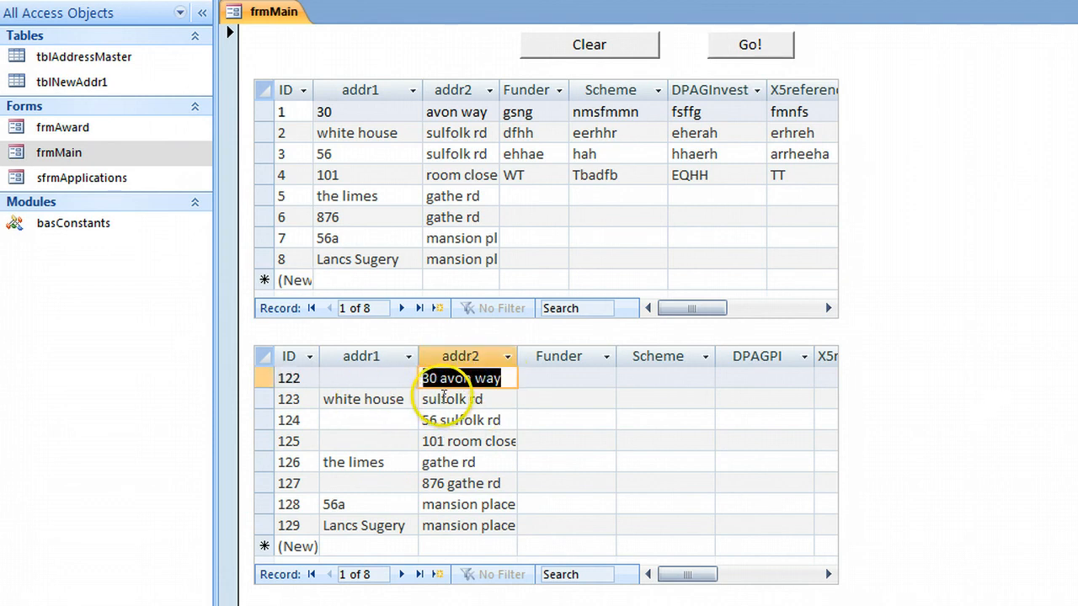
{"action": "left_click", "coordinate": [462, 397]}
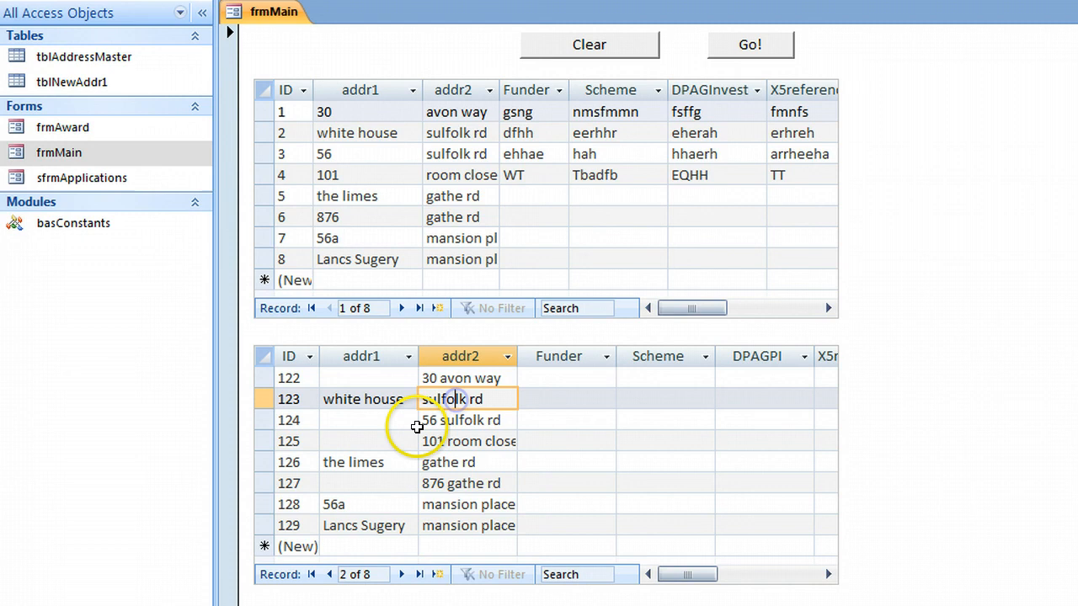
{"action": "left_click", "coordinate": [566, 419]}
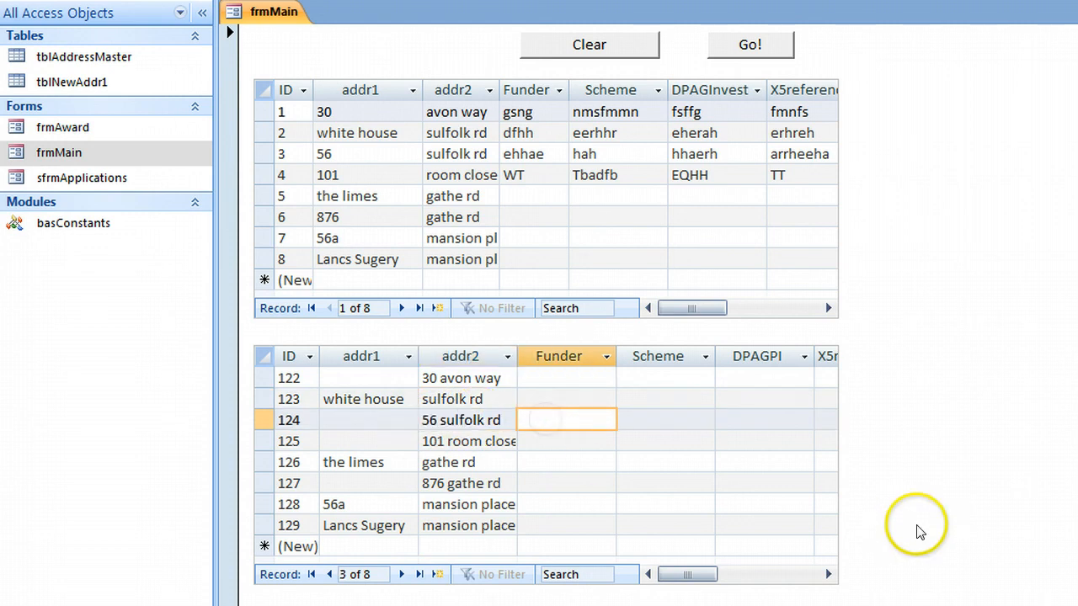